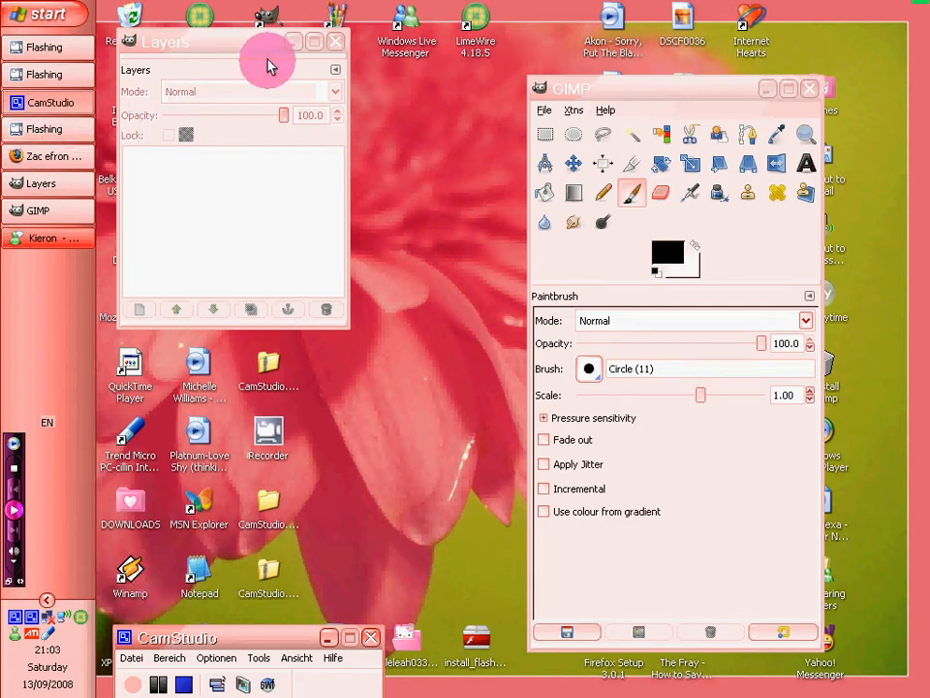
mouse_move(544, 110)
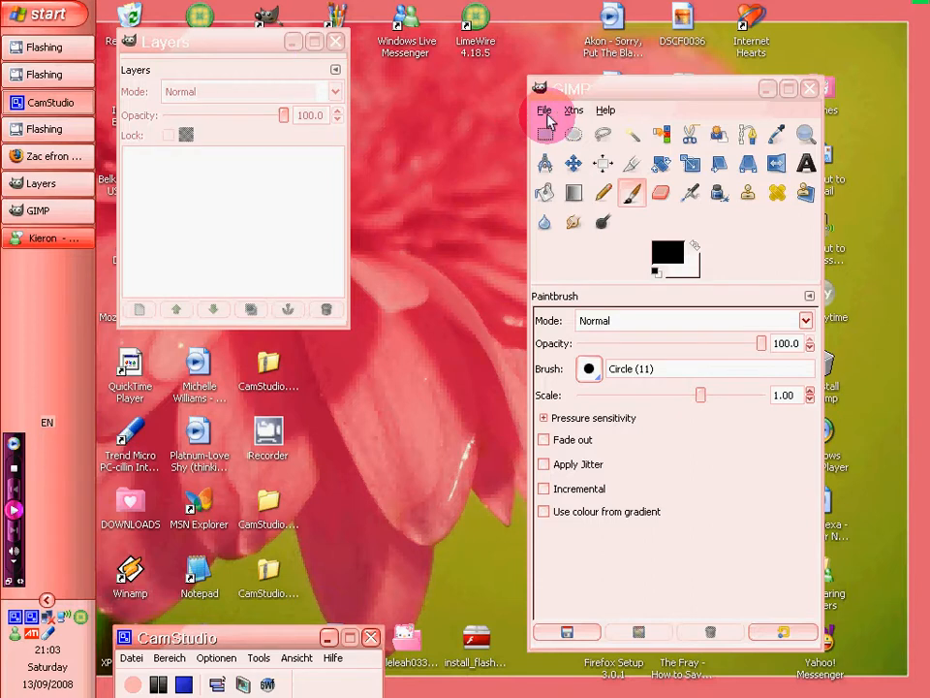
- Start opening billboard.jpg from the My Pictures > tutorials folder
left_click(544, 110)
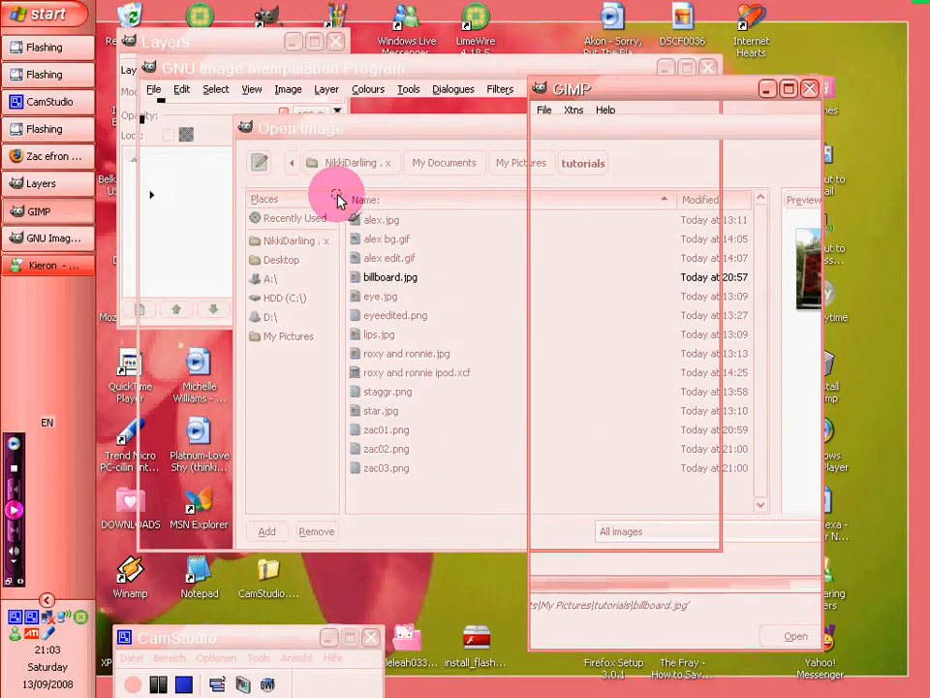
- Open billboard.jpg and trace the poster panel's four corners into a path selection
left_click(795, 635)
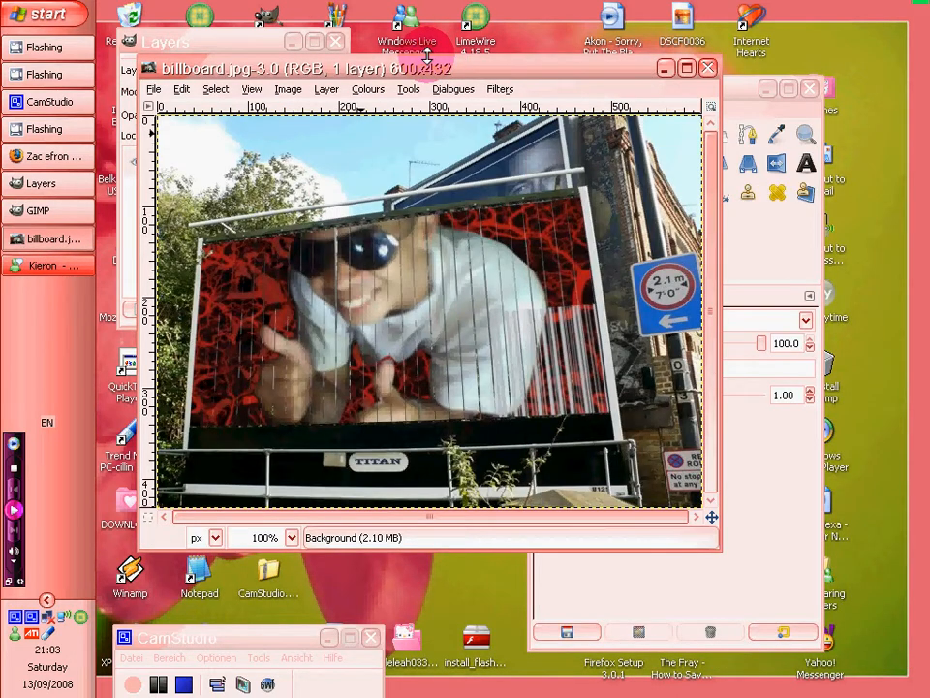
mouse_move(819, 281)
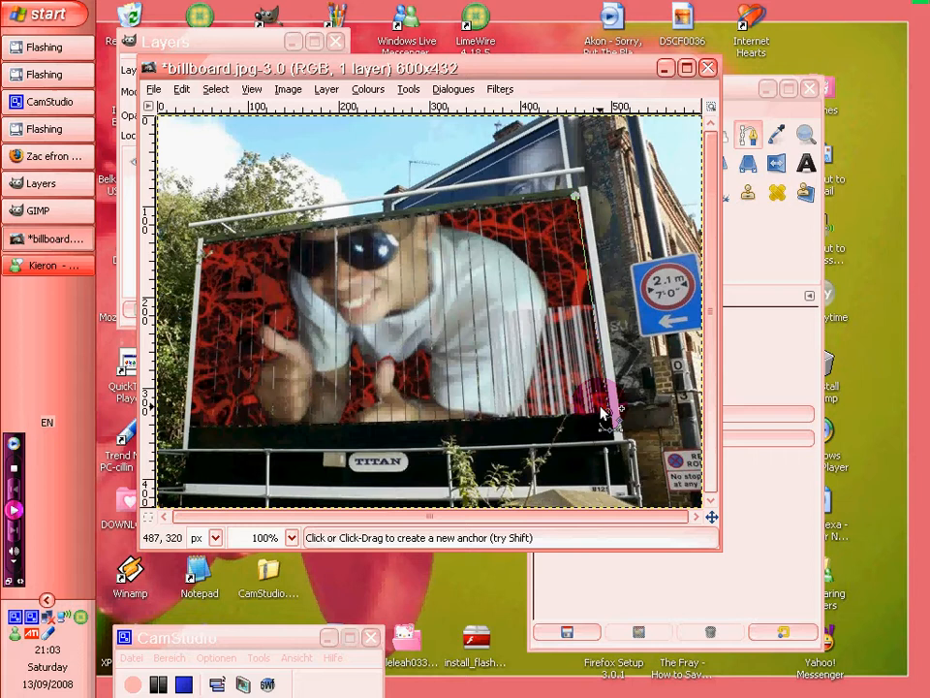
left_click_drag(610, 412, 194, 426)
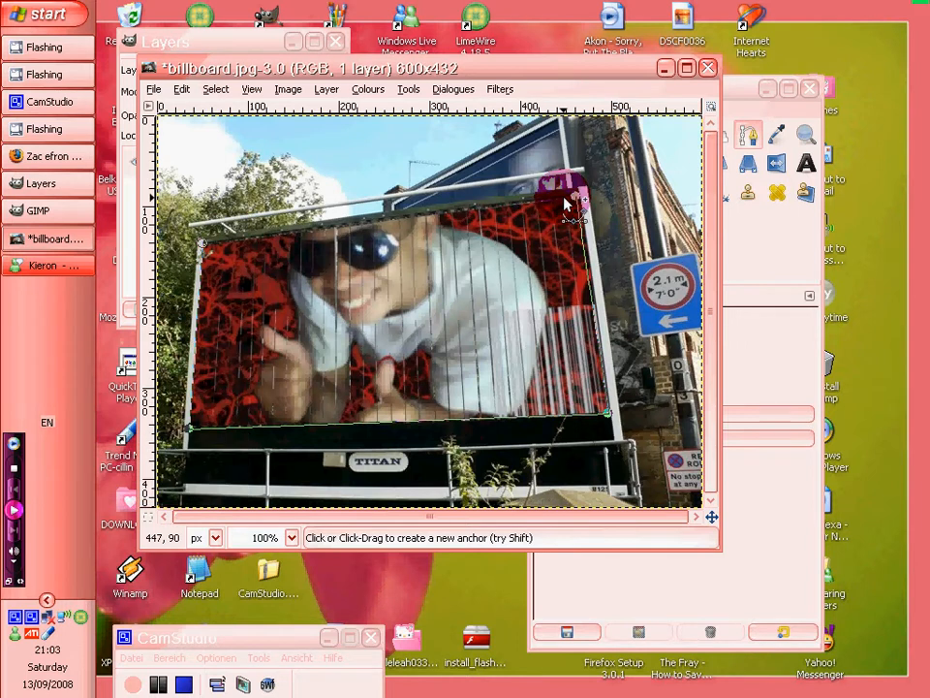
left_click(567, 199)
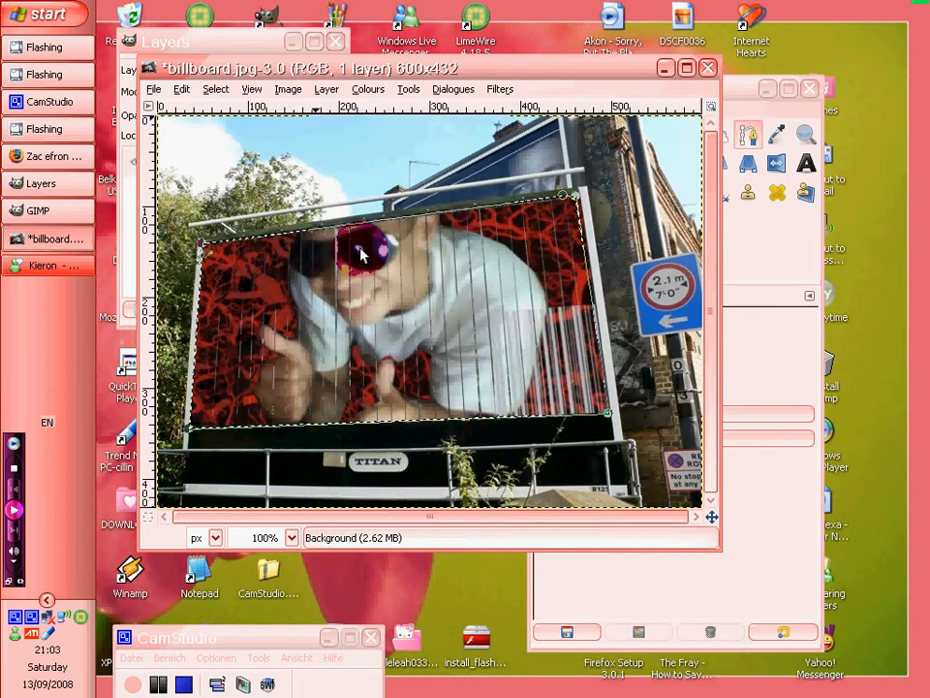
- Add an alpha channel to clear the panel, then create a new empty layer
left_click(287, 89)
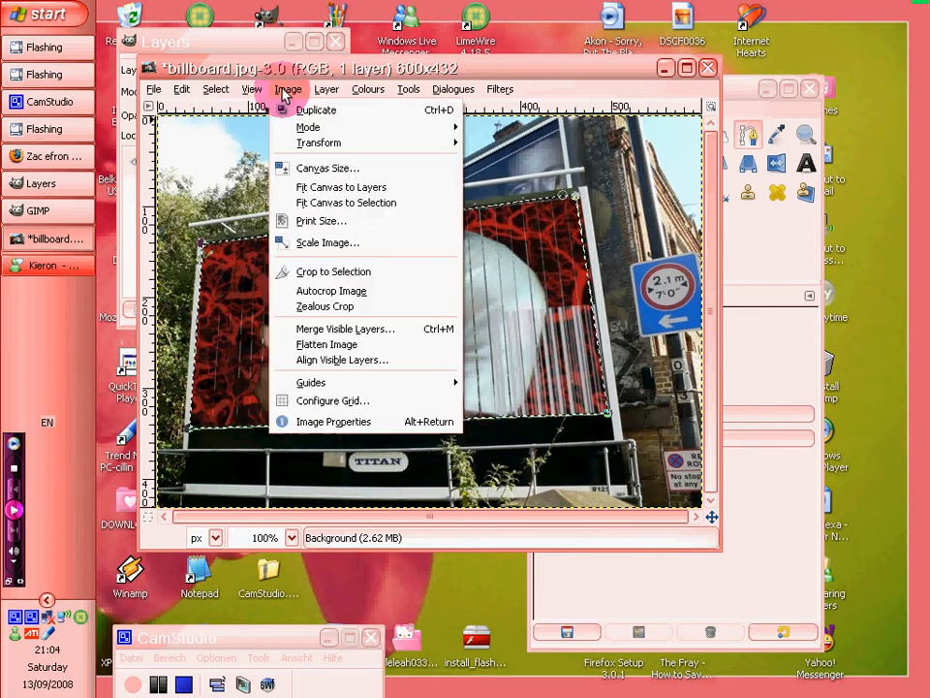
left_click(326, 88)
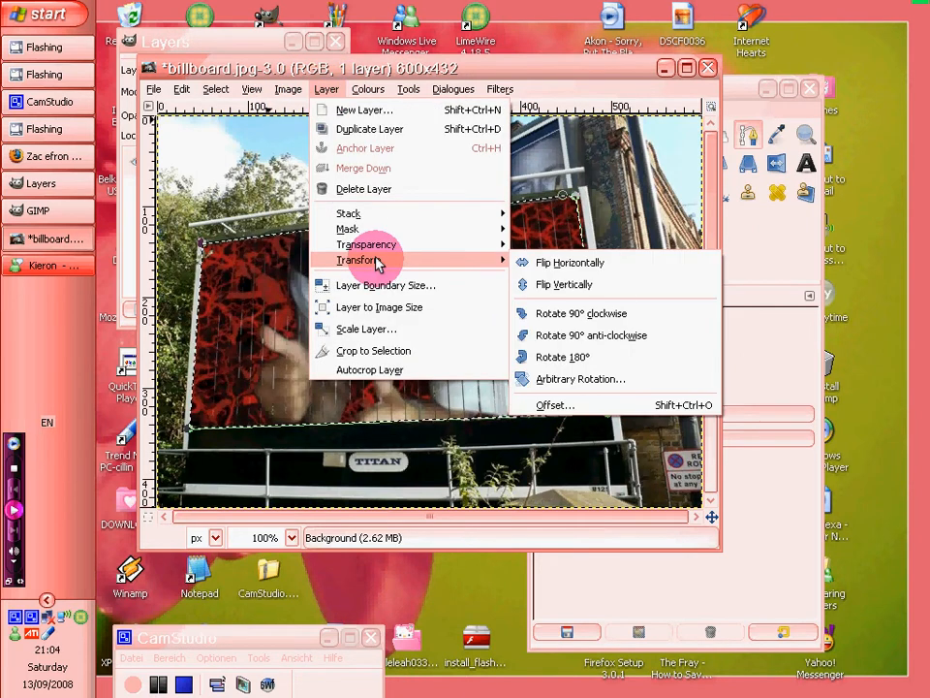
mouse_move(367, 244)
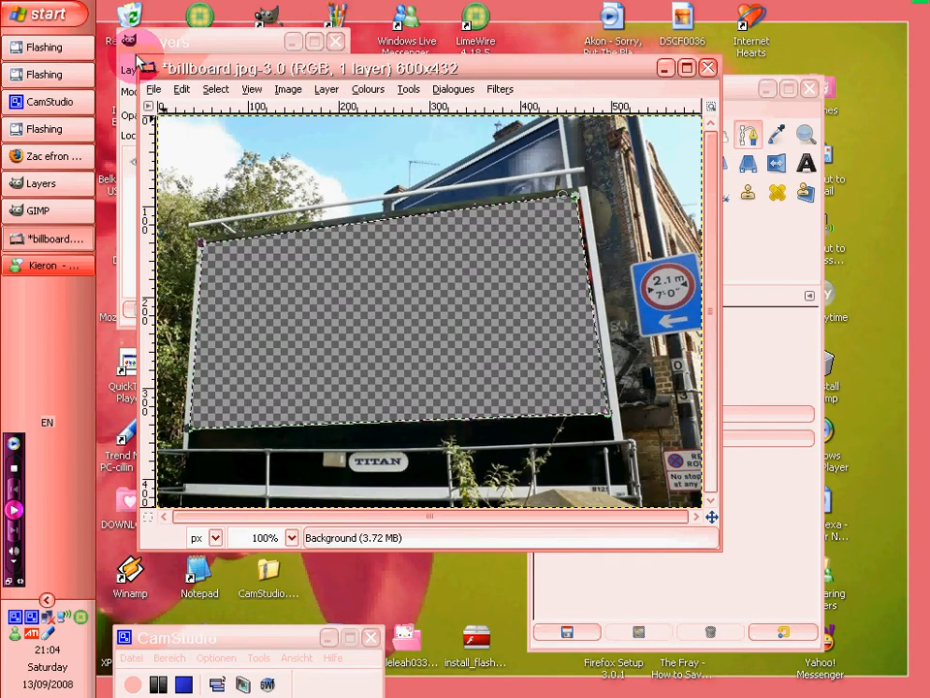
right_click(243, 161)
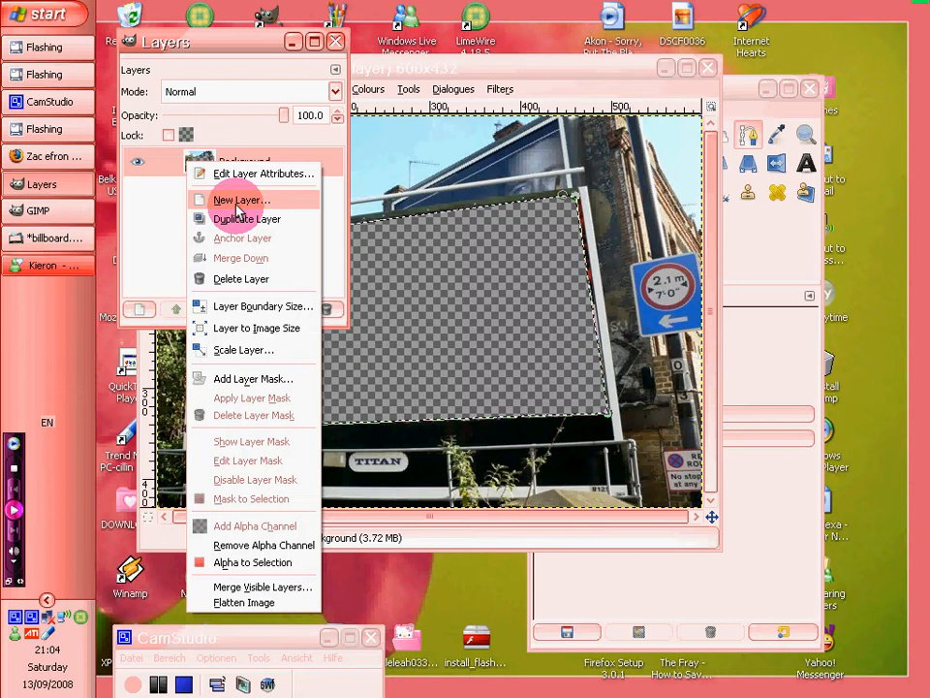
left_click(240, 200)
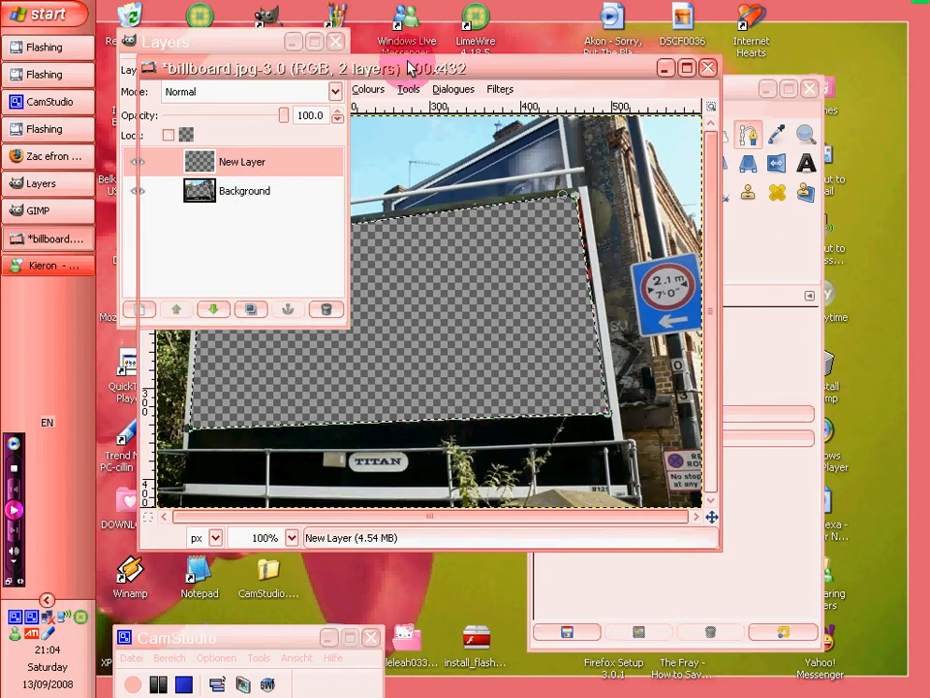
- Deselect everything and raise the Background layer above New Layer
left_click(215, 88)
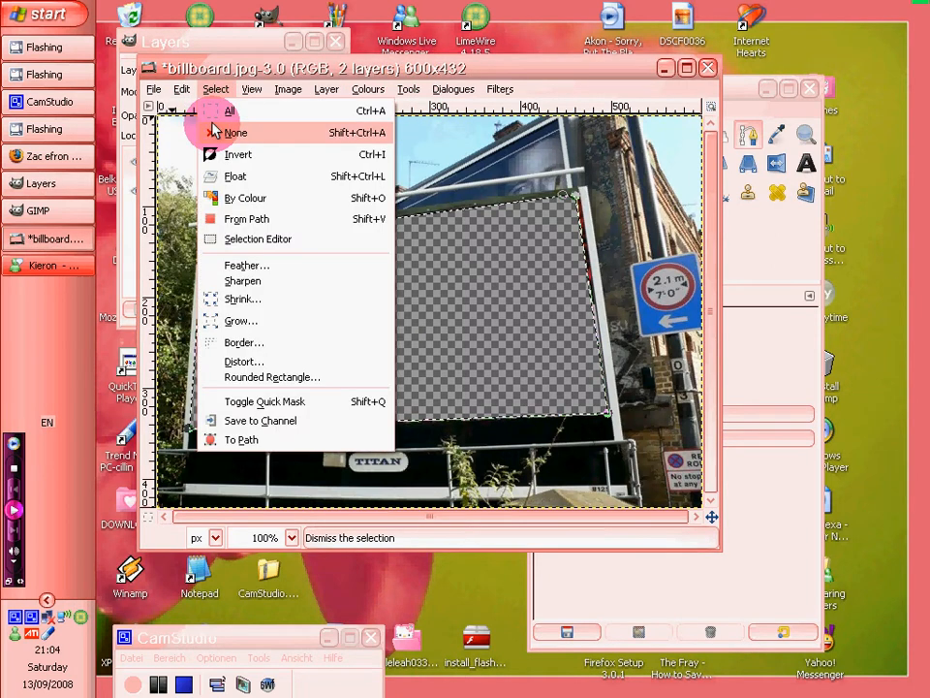
left_click(235, 132)
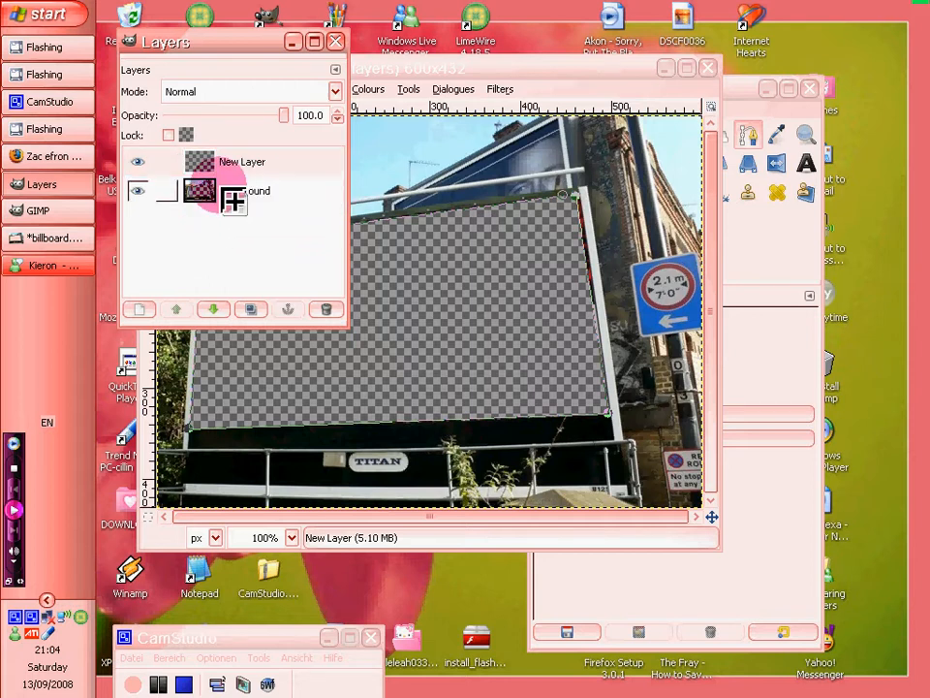
left_click(244, 190)
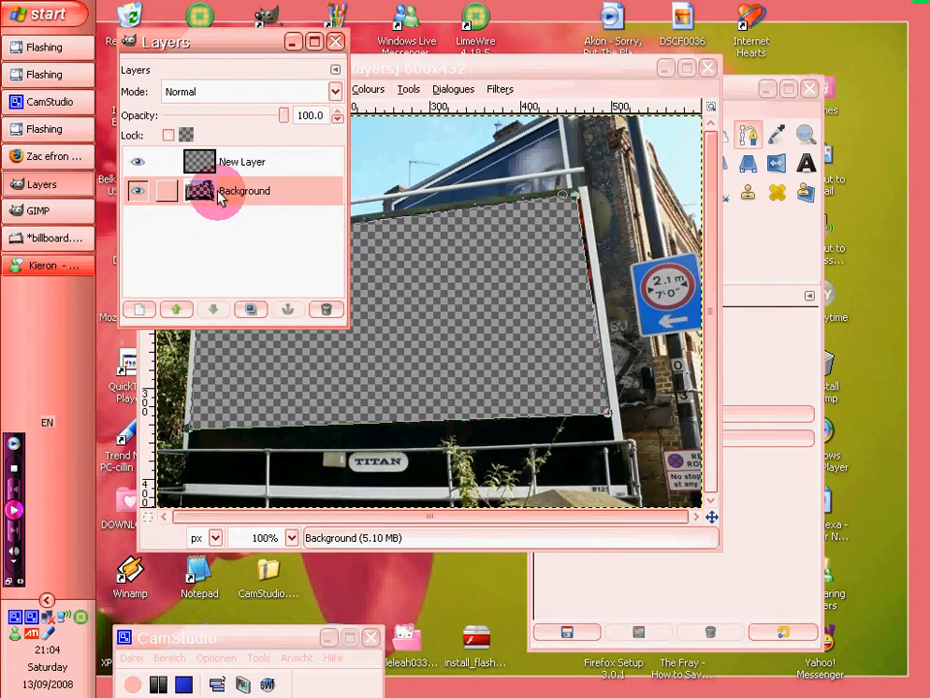
right_click(220, 189)
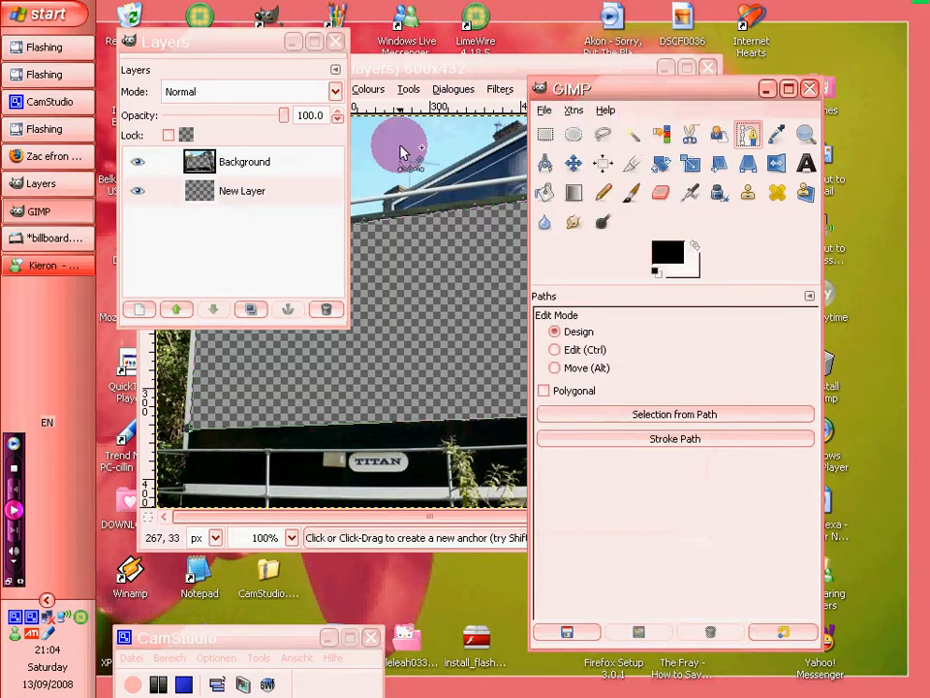
- Open zac01.png from the tutorials folder
left_click(545, 109)
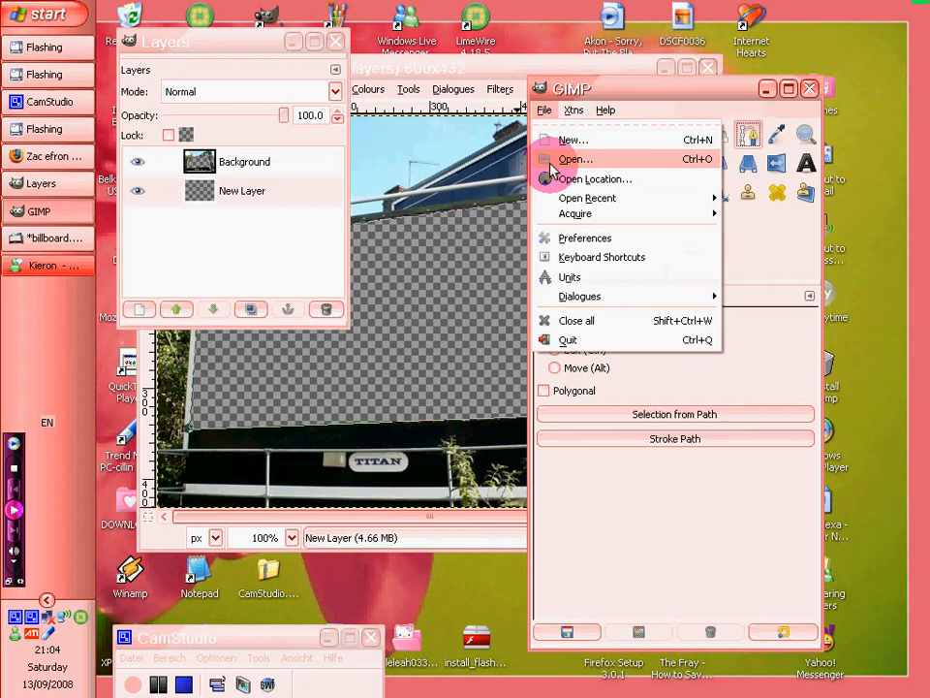
left_click(574, 158)
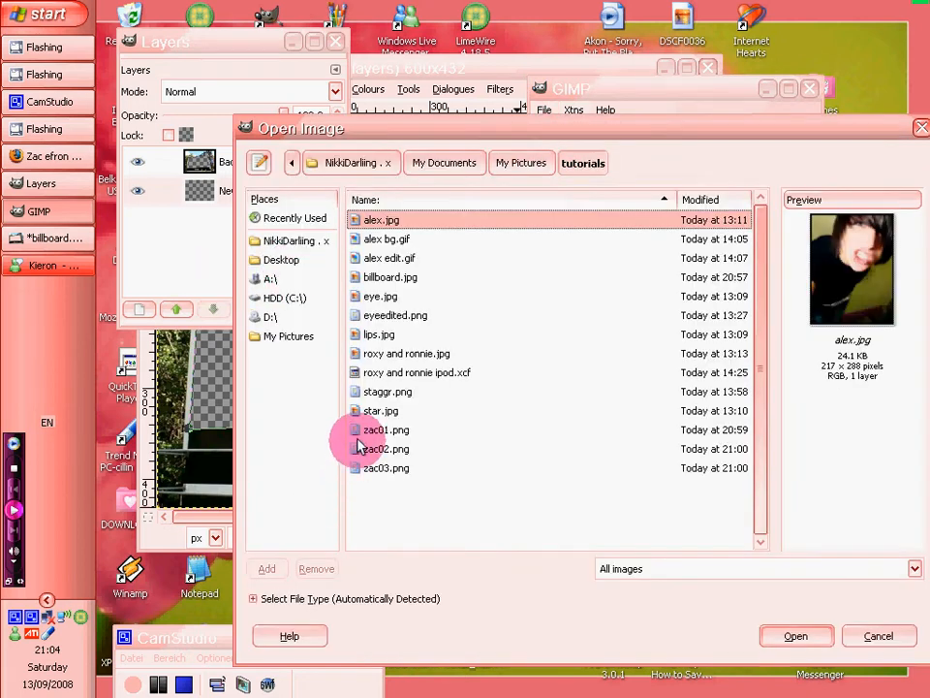
left_click(385, 429)
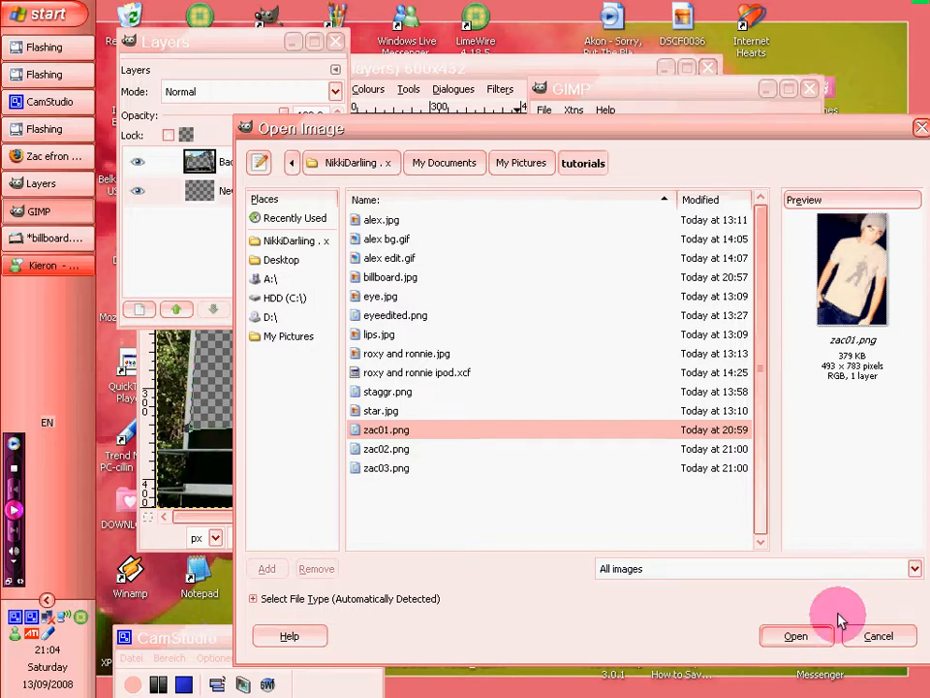
left_click(796, 635)
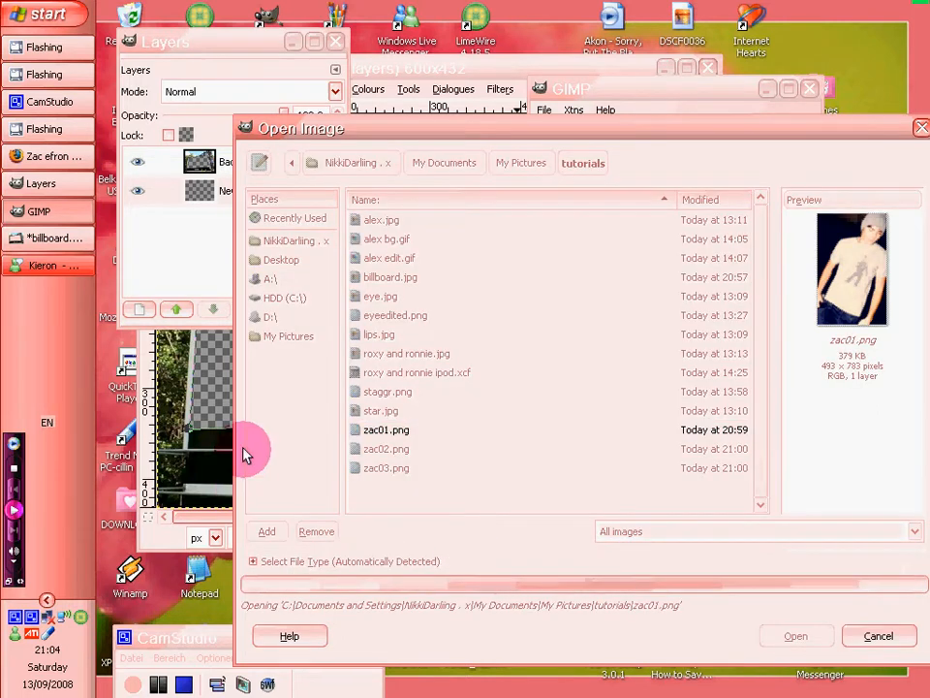
left_click(795, 636)
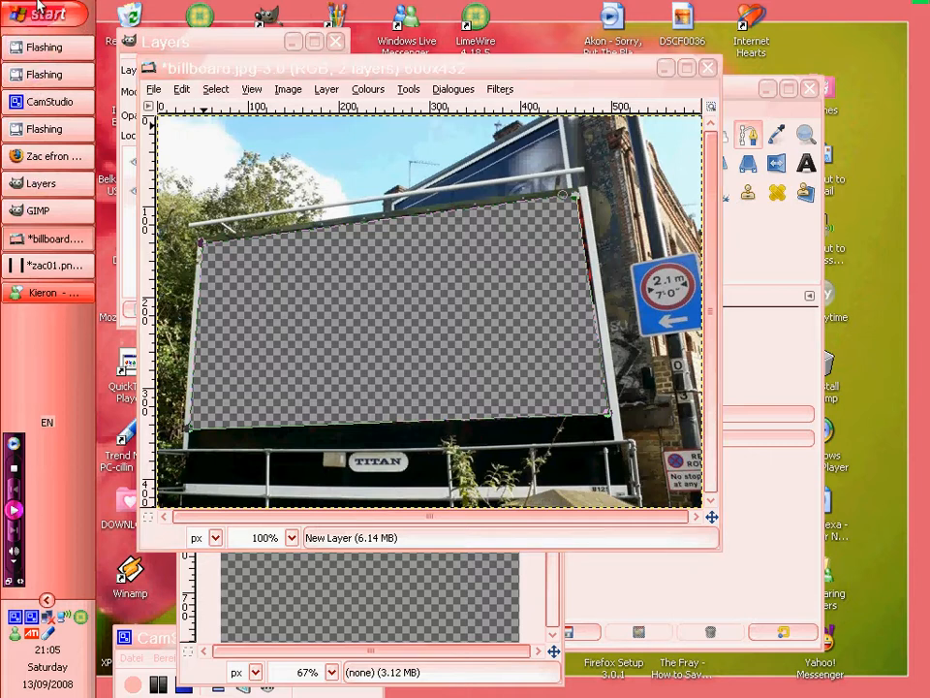
- In Paint, select and shrink the zac01.png portrait, then copy it
left_click(43, 14)
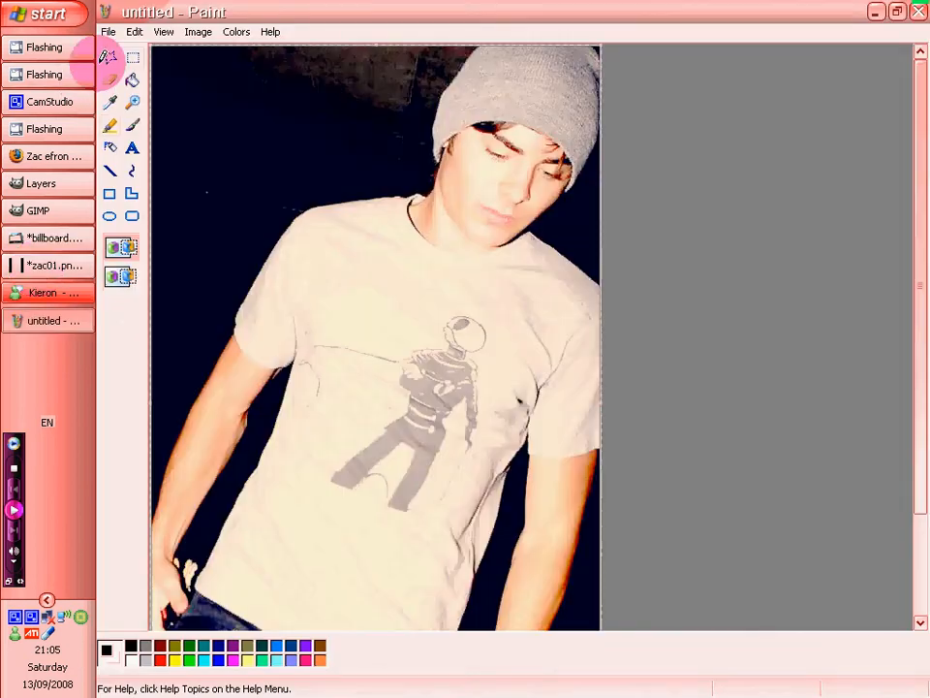
left_click(198, 32)
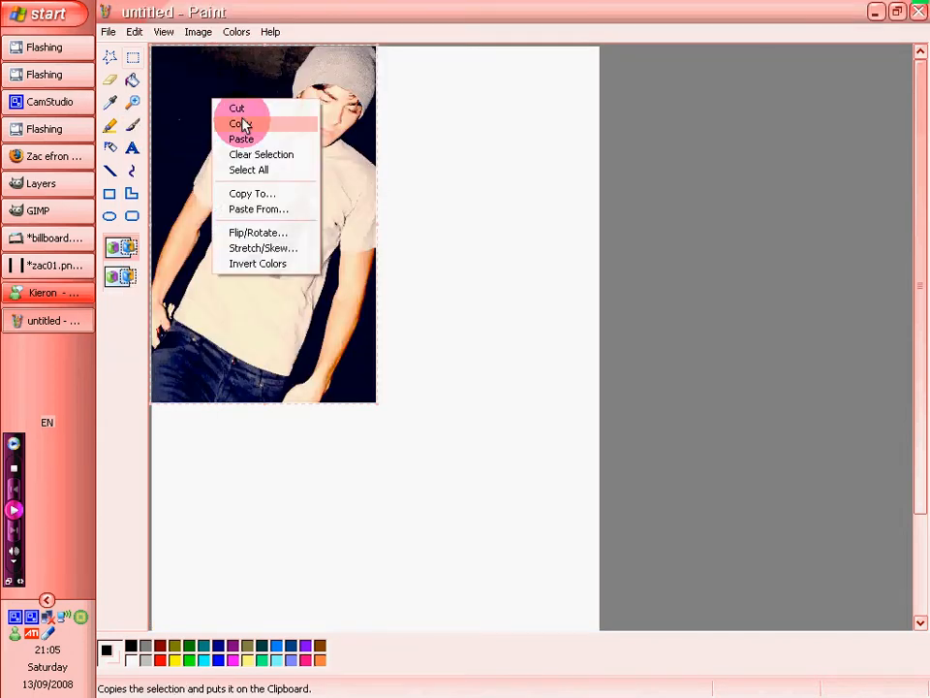
left_click(236, 123)
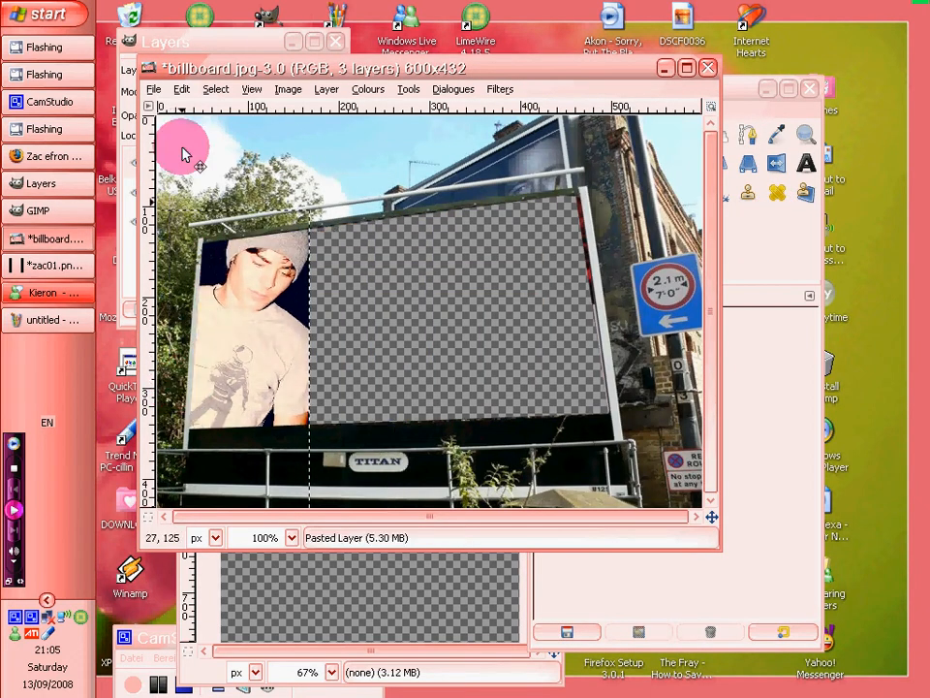
- Paste the first Zac photo over the billboard's left panel and anchor it
left_click(326, 89)
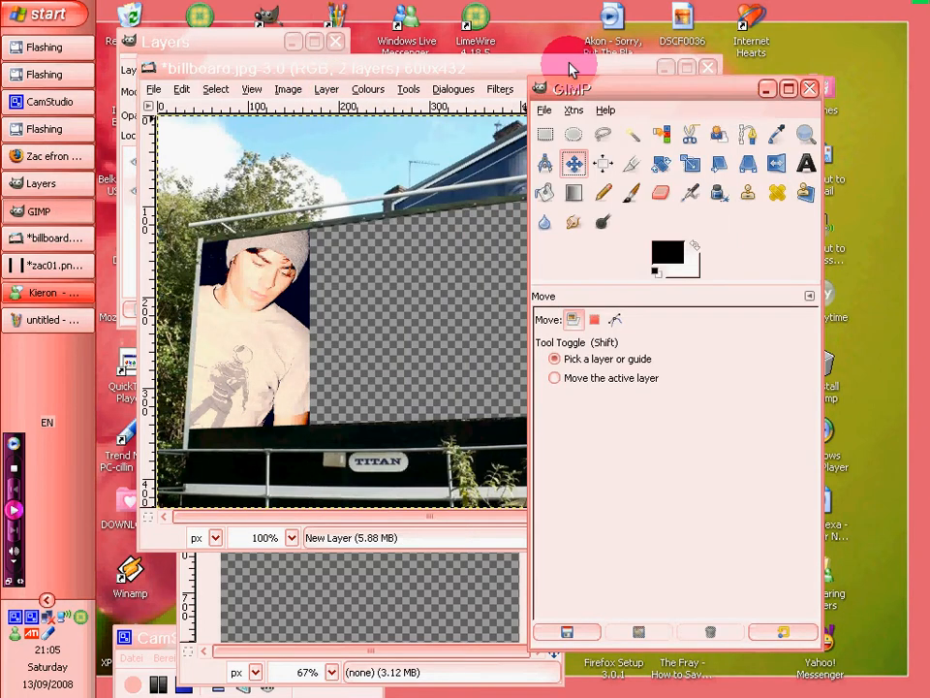
- Open zac02.png from the tutorials folder
left_click(545, 110)
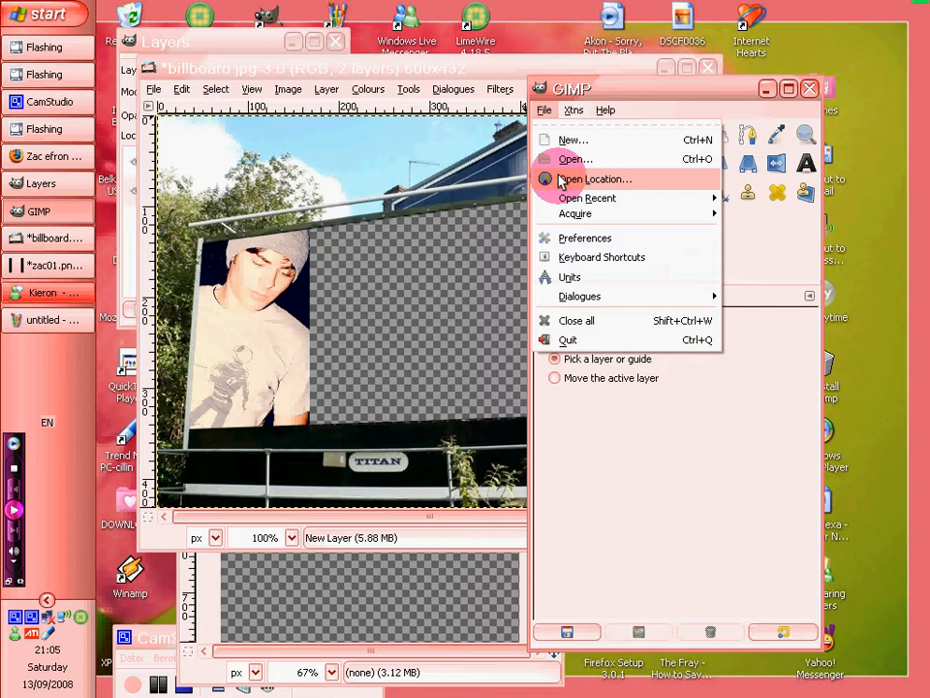
left_click(574, 159)
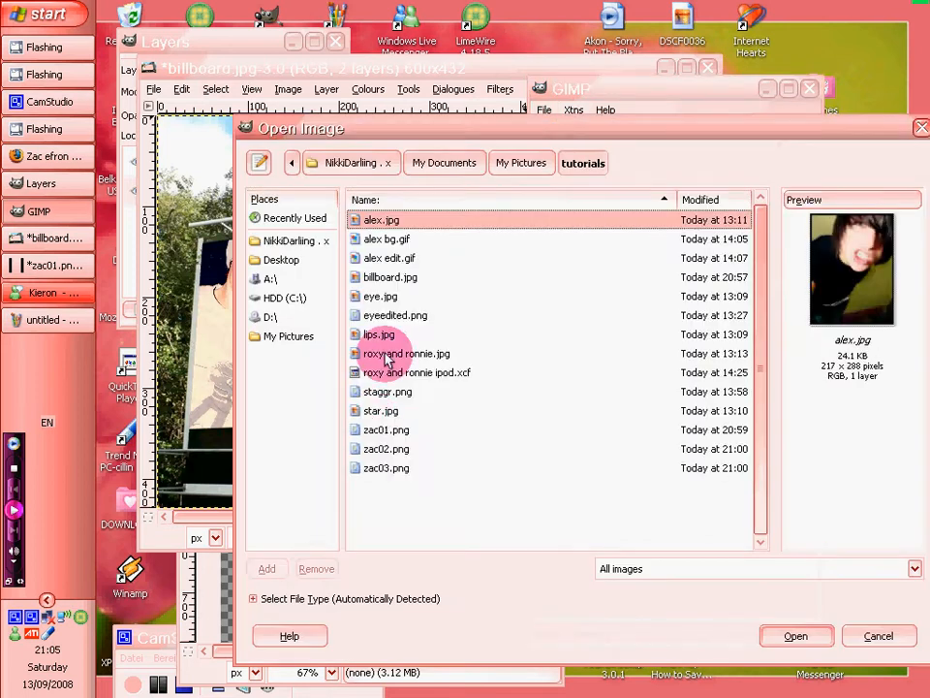
left_click(386, 447)
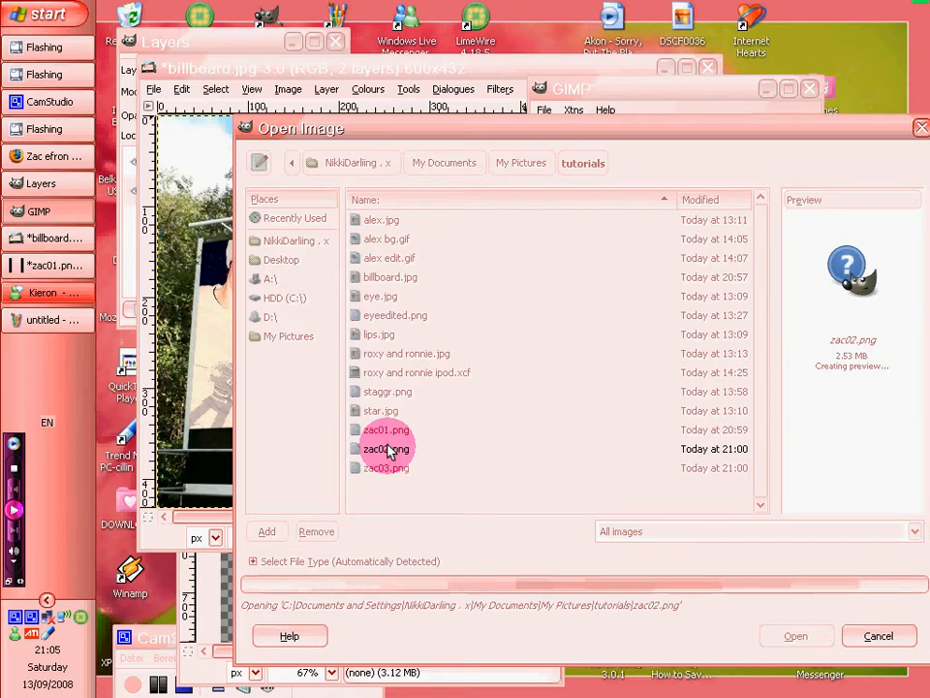
left_click(794, 636)
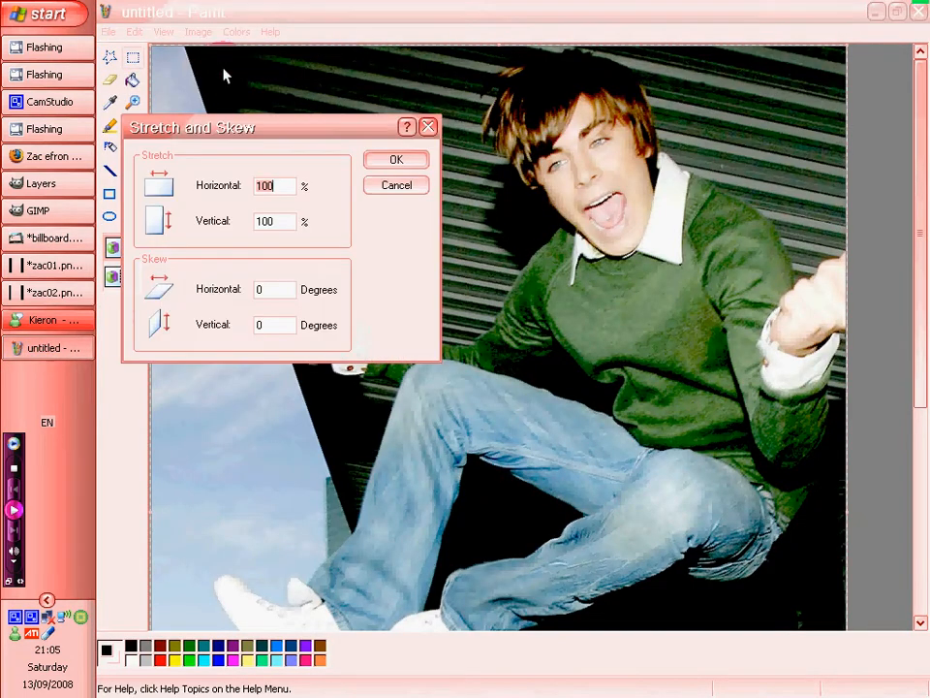
- Lower the Horizontal stretch percentage for zac02.png in Paint's Stretch/Skew
left_click(395, 159)
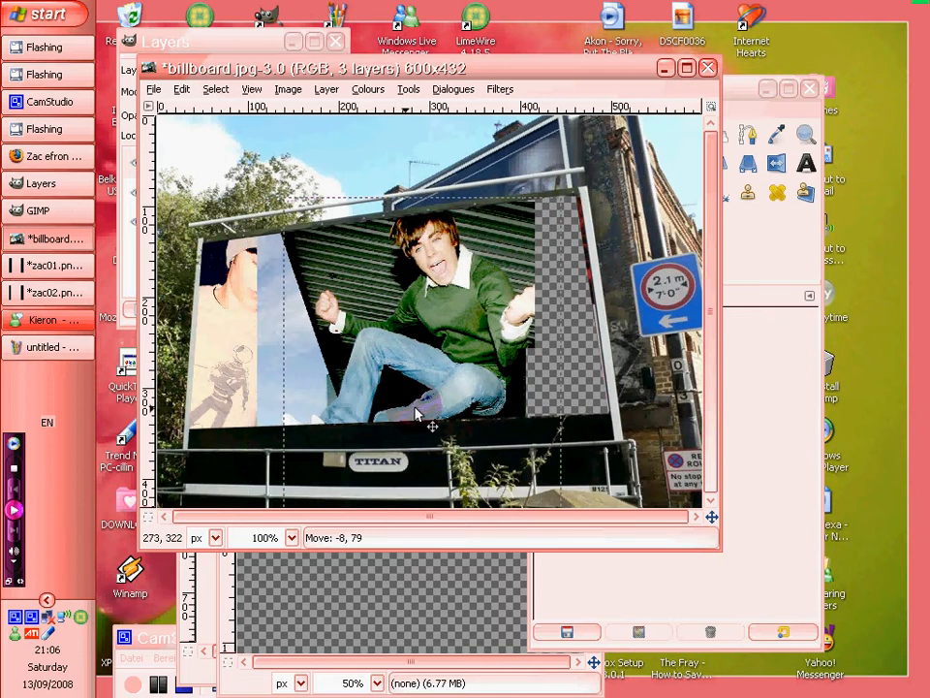
- Drag the pasted second photo to the billboard's right side and anchor it
left_click_drag(415, 414, 513, 405)
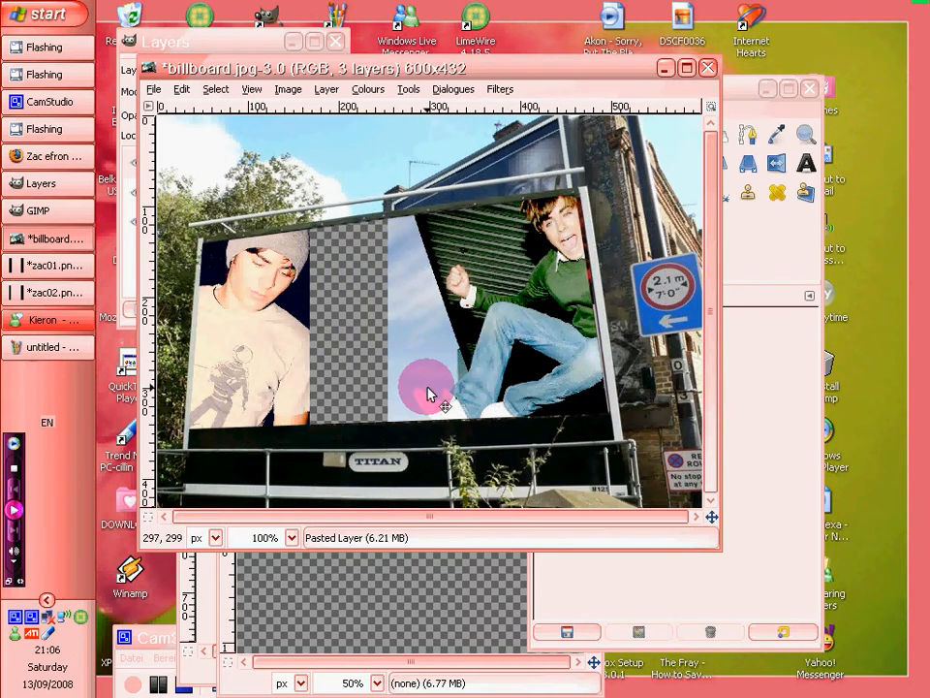
left_click(367, 88)
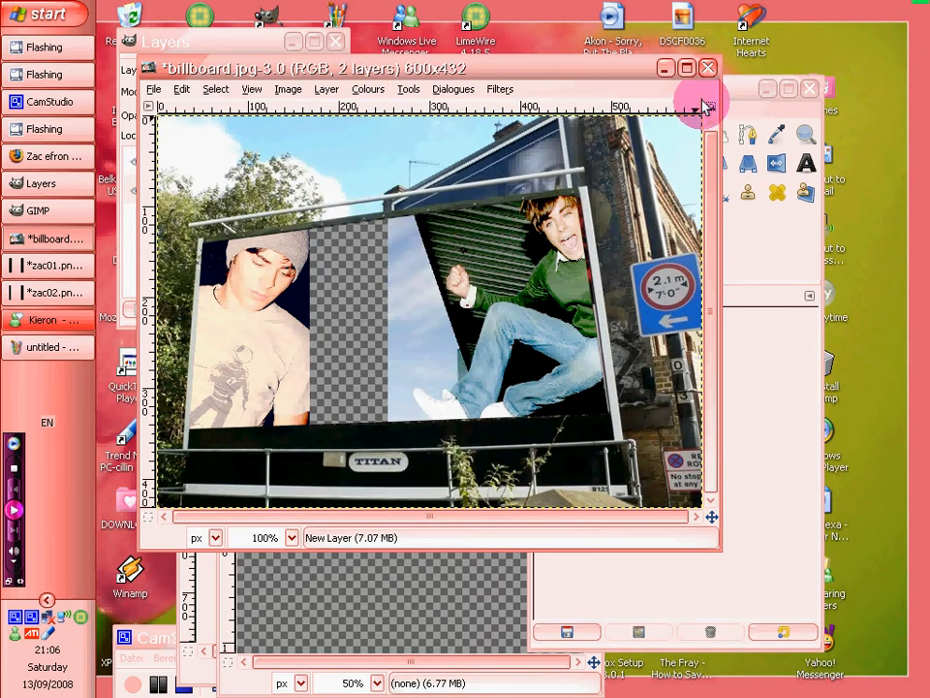
- Choose zac03.png in the tutorials folder to open
left_click(545, 110)
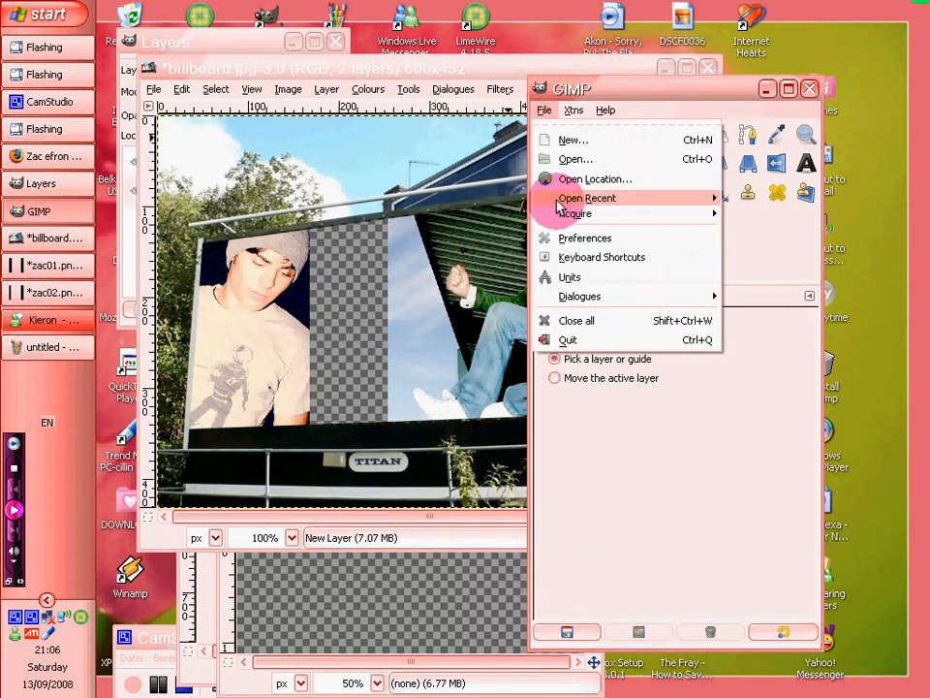
left_click(575, 159)
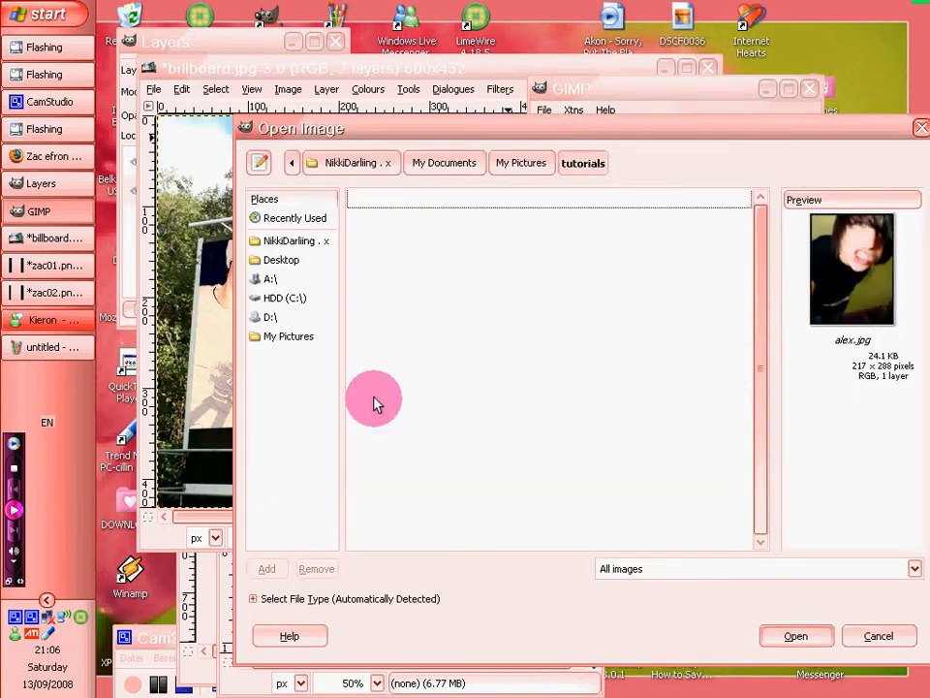
left_click(386, 467)
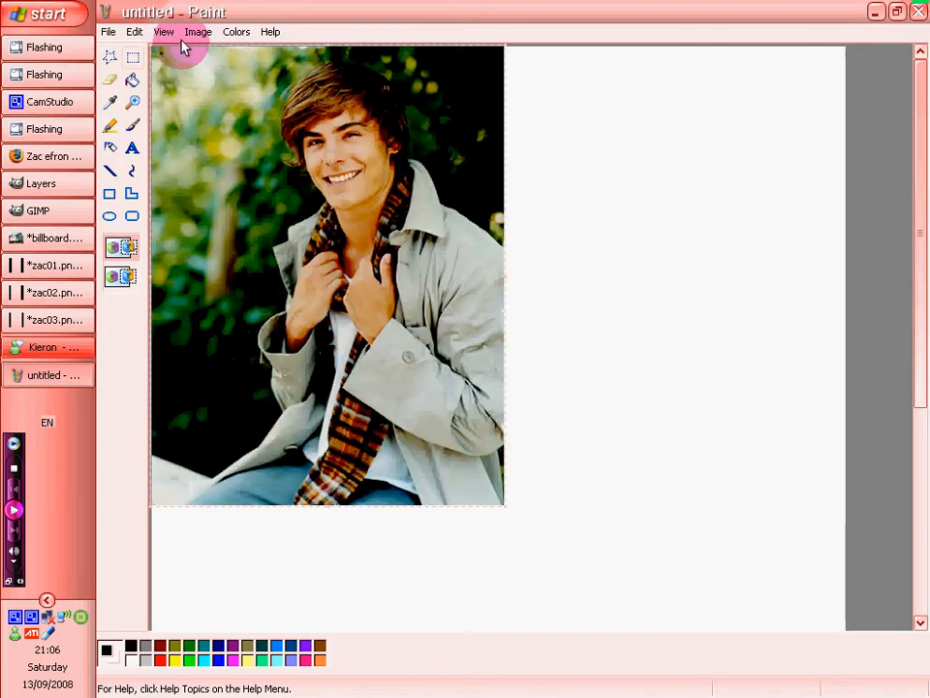
- Stretch zac03.png to 50% horizontal and 100% vertical in Paint, then copy it
left_click(198, 32)
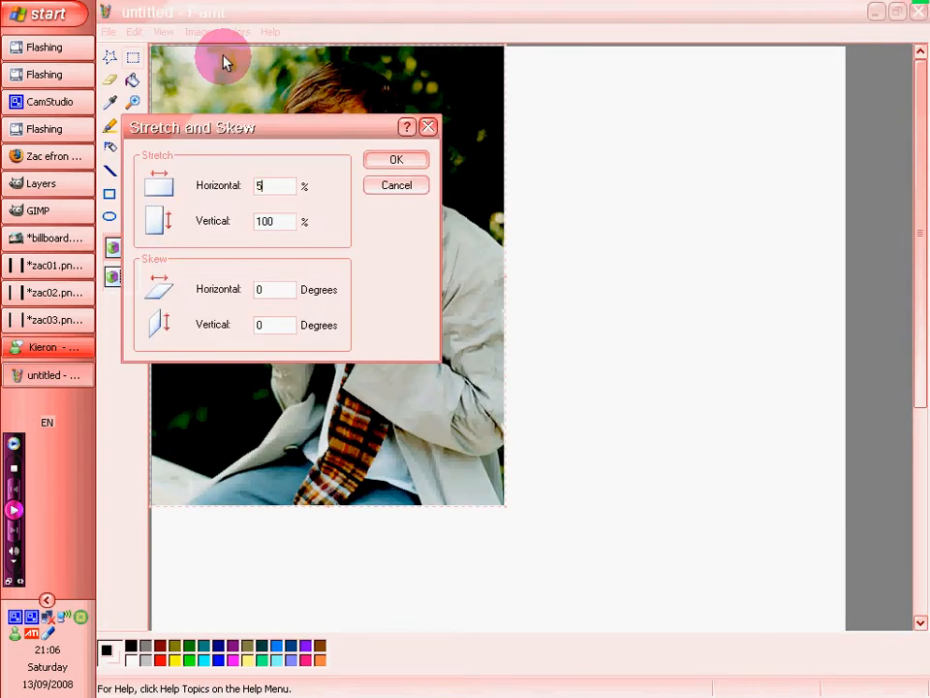
type("0")
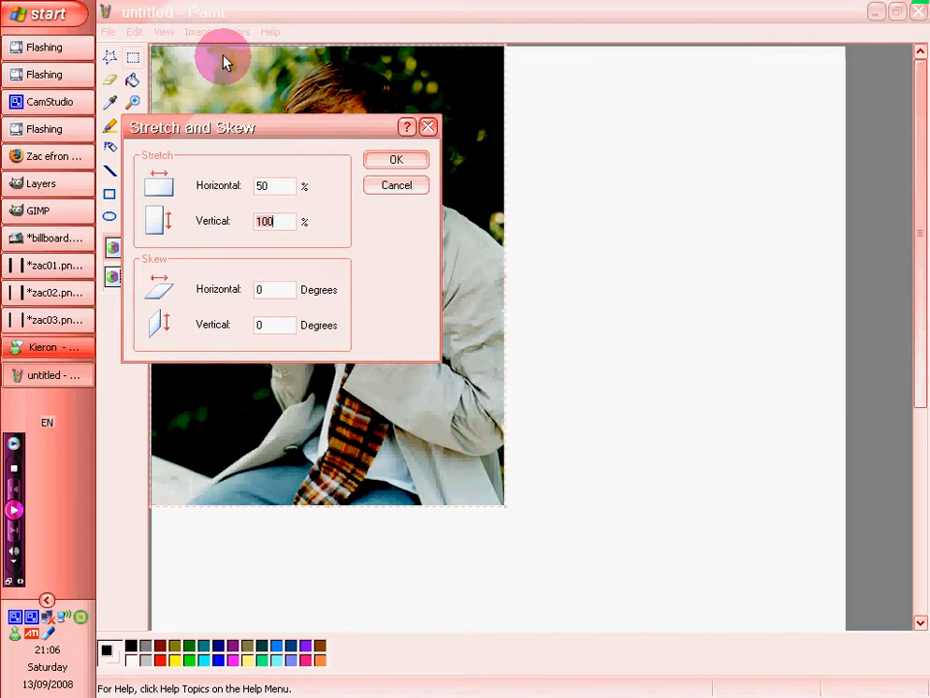
left_click(395, 159)
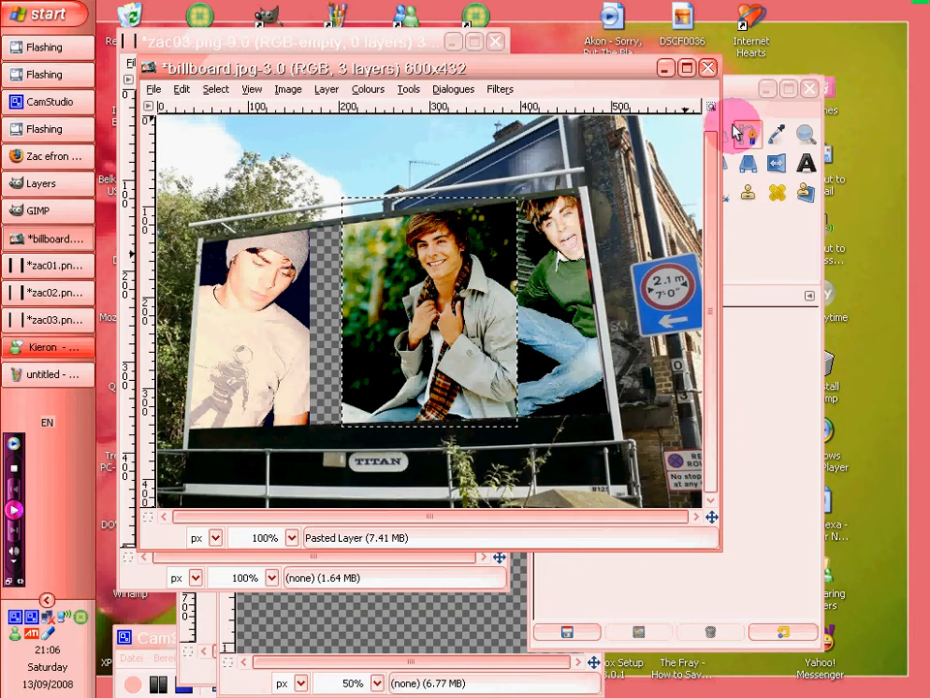
mouse_move(731, 320)
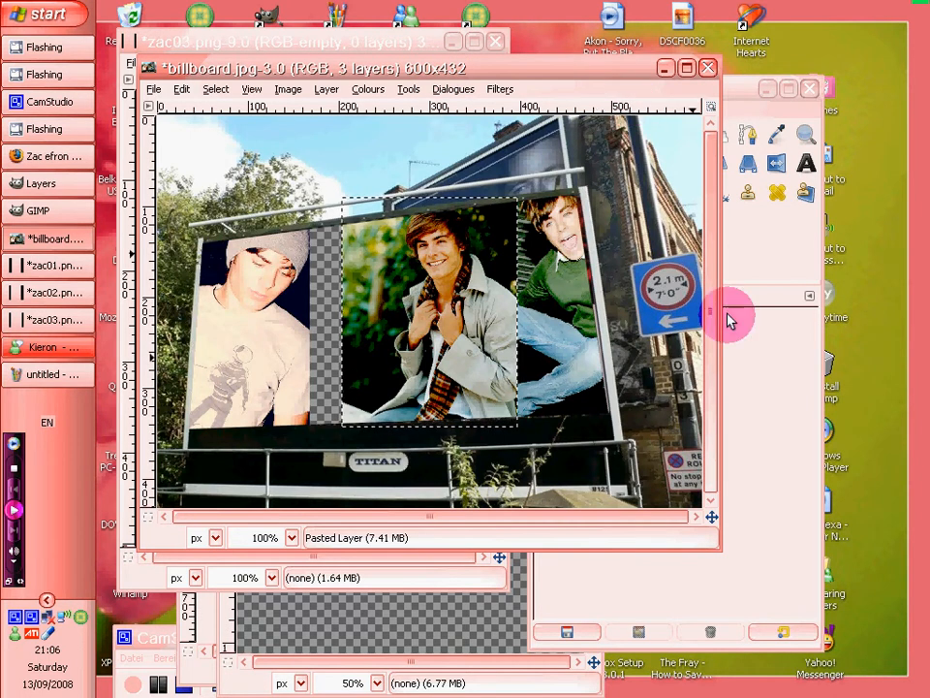
- Slide the pasted photo left until it meets the first photo, then anchor the layer
left_click_drag(387, 300, 310, 305)
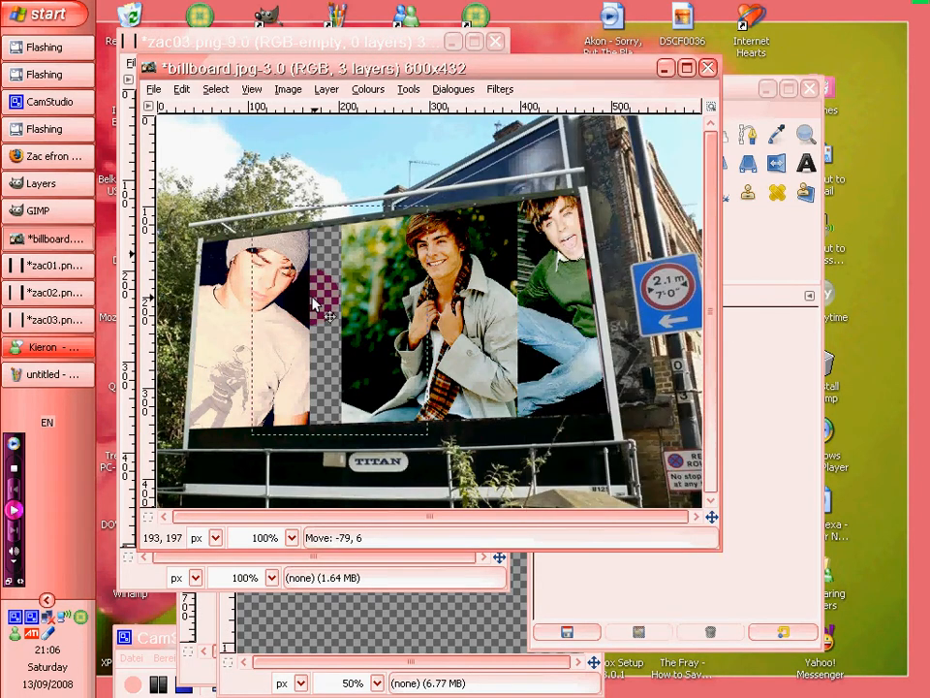
left_click_drag(320, 310, 377, 310)
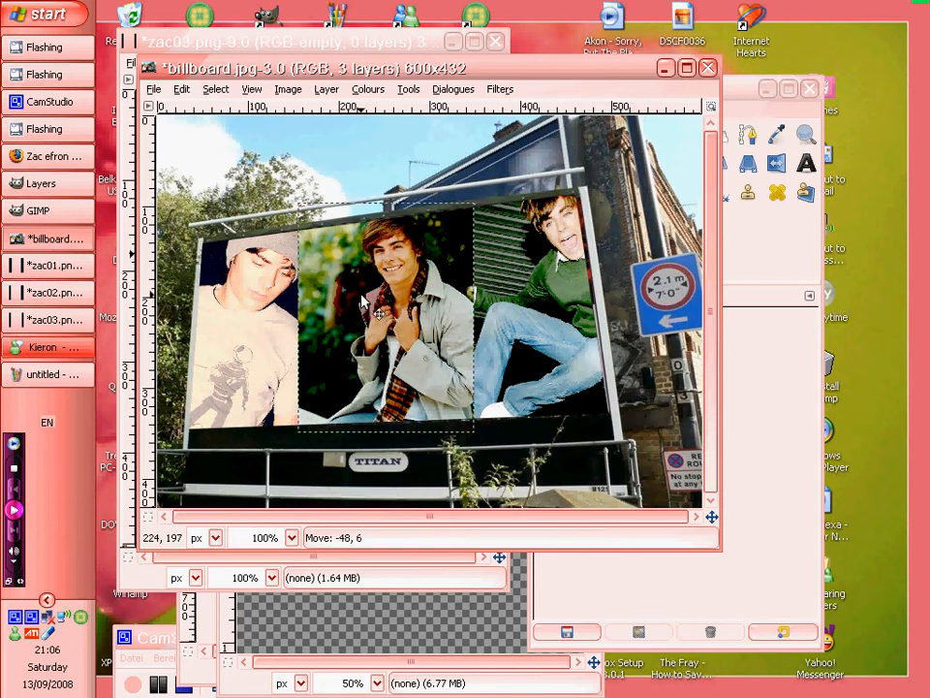
left_click(327, 88)
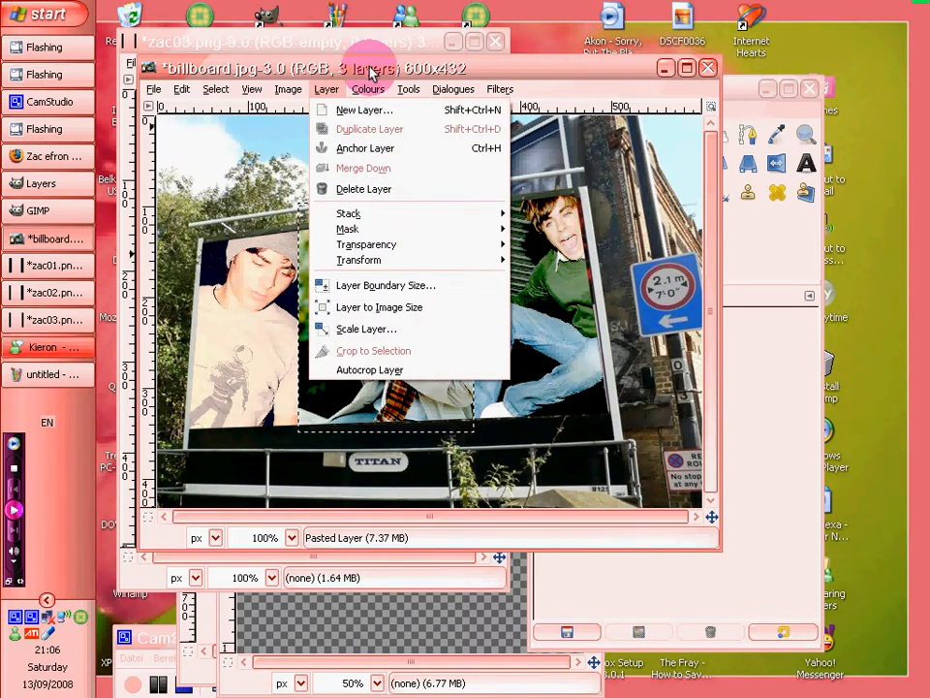
left_click(288, 88)
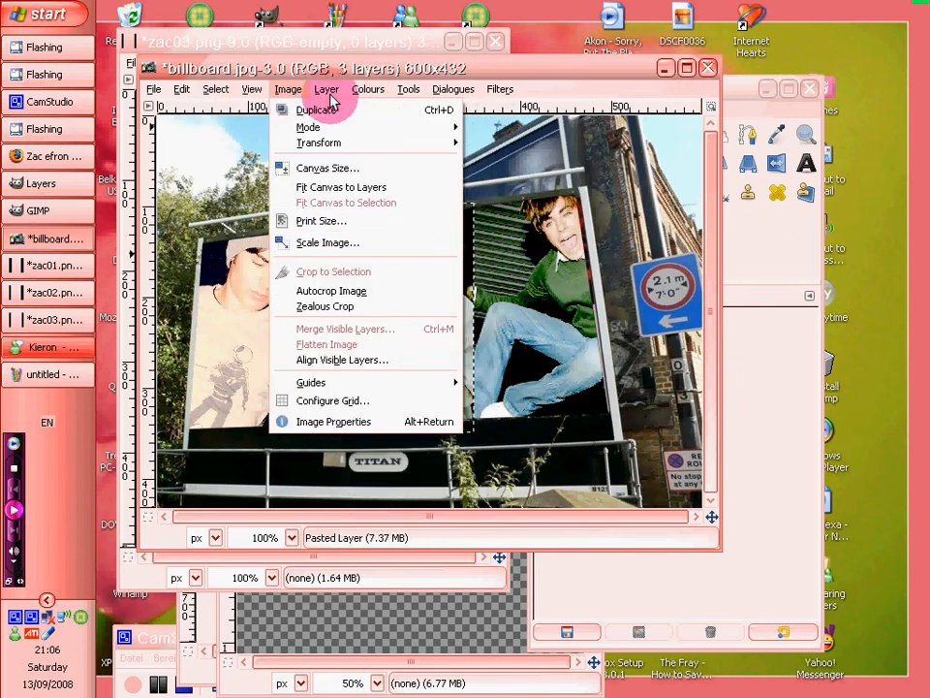
left_click(344, 327)
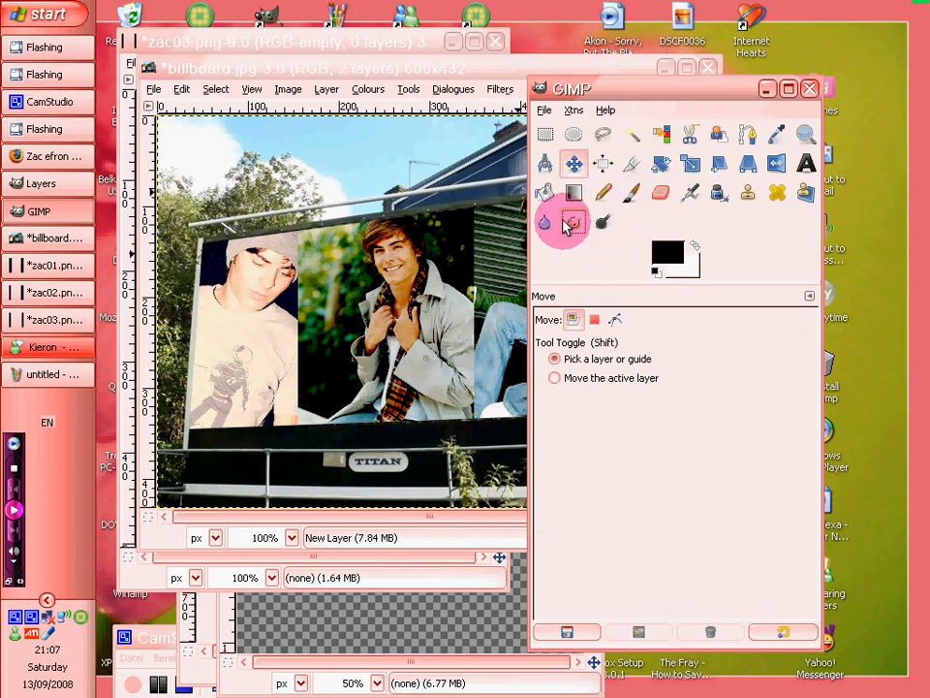
- Rub the seam between the photos with the Smudge tool using the Sparks brush
left_click(574, 222)
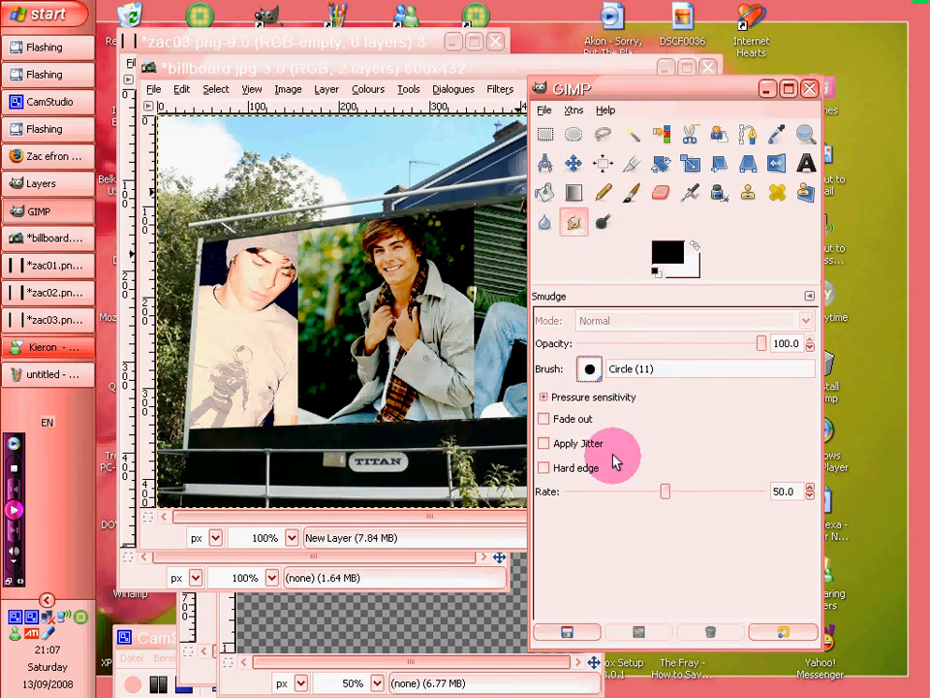
left_click(588, 368)
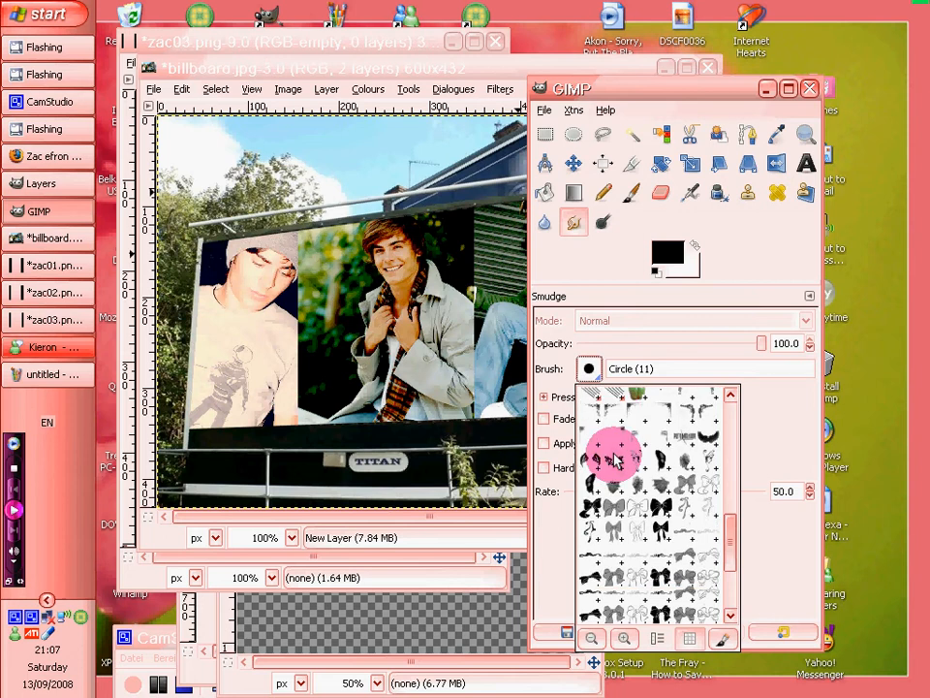
scroll("down", 3)
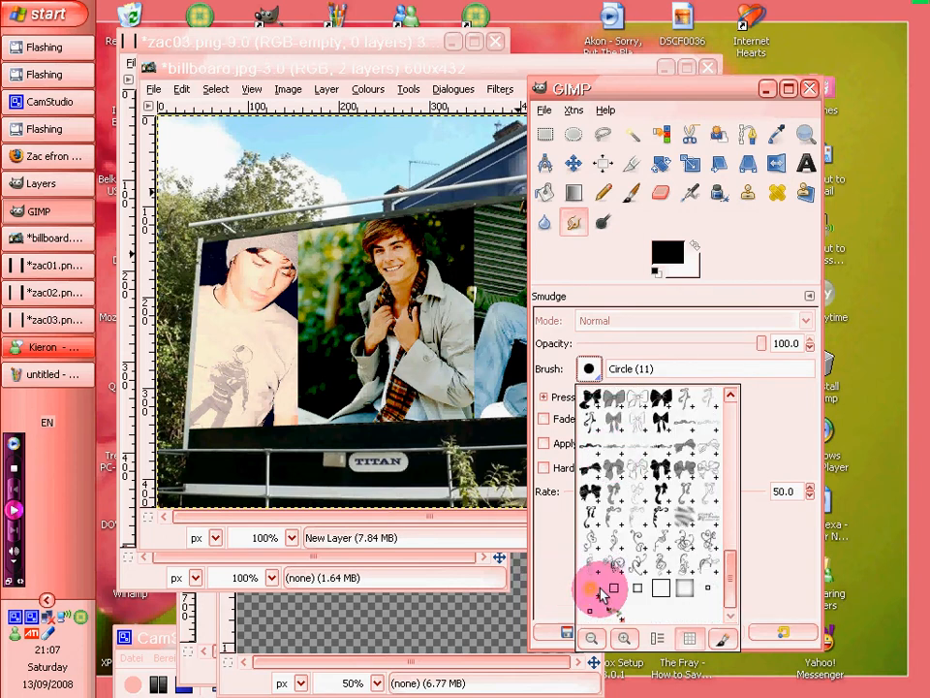
left_click(600, 594)
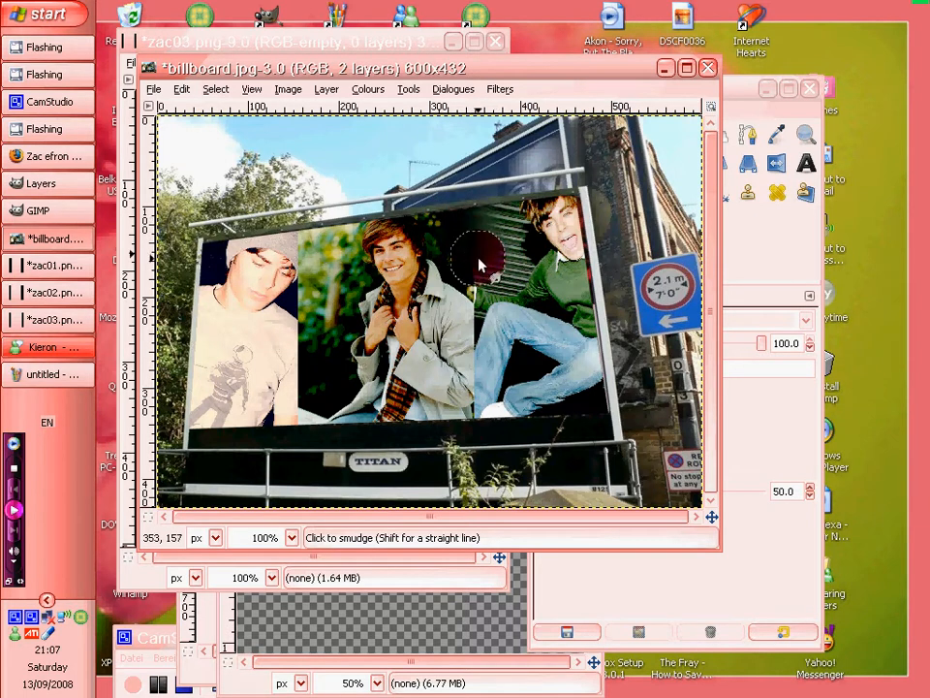
left_click_drag(475, 261, 485, 286)
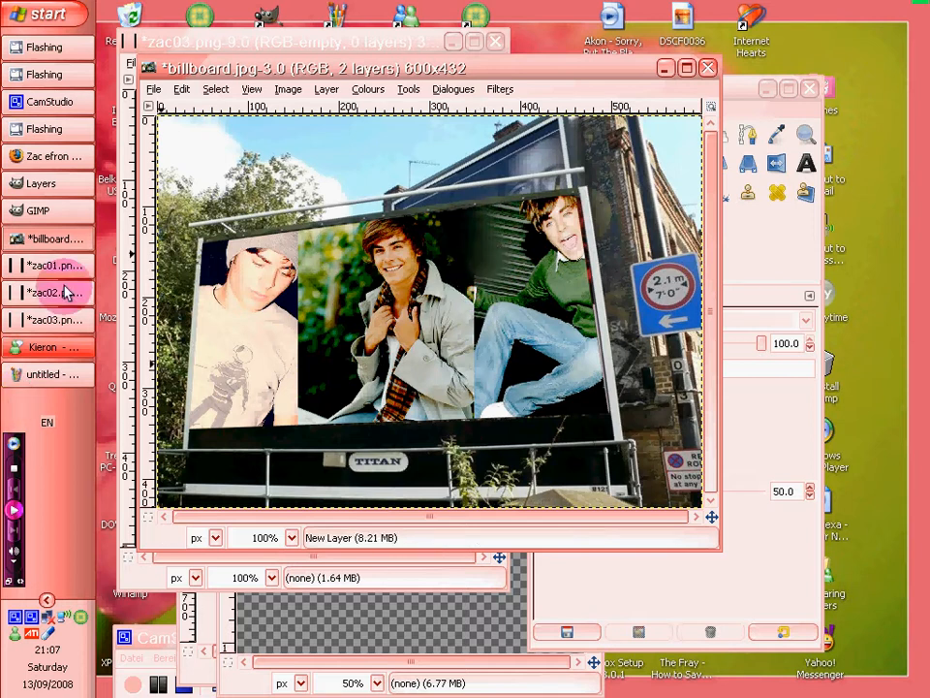
left_click(50, 102)
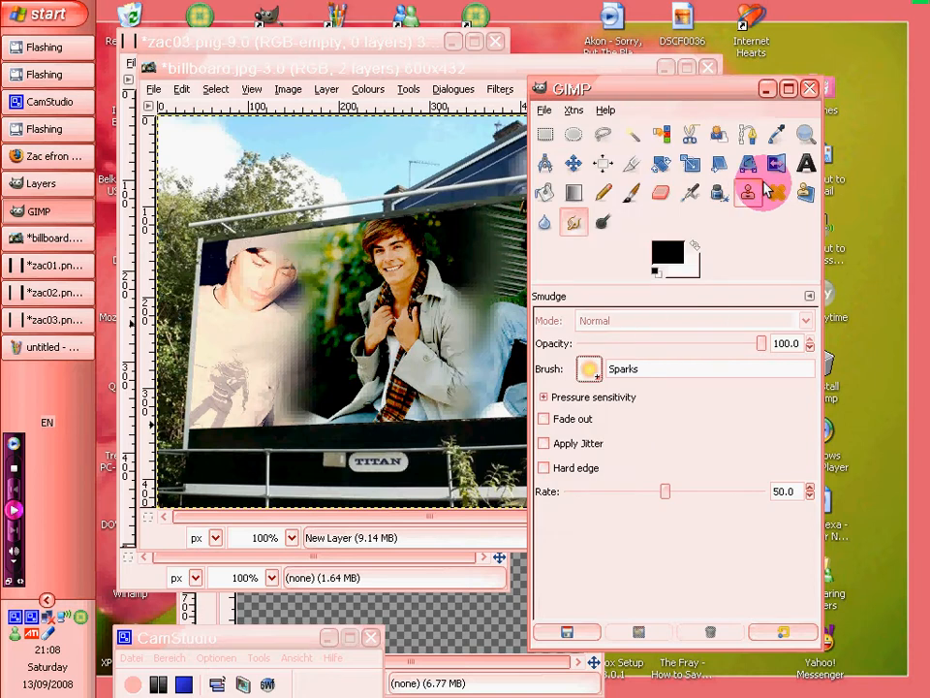
- Type 'zac efron!' in light blue Clementine Sketch across the billboard's lower portraits
left_click(806, 164)
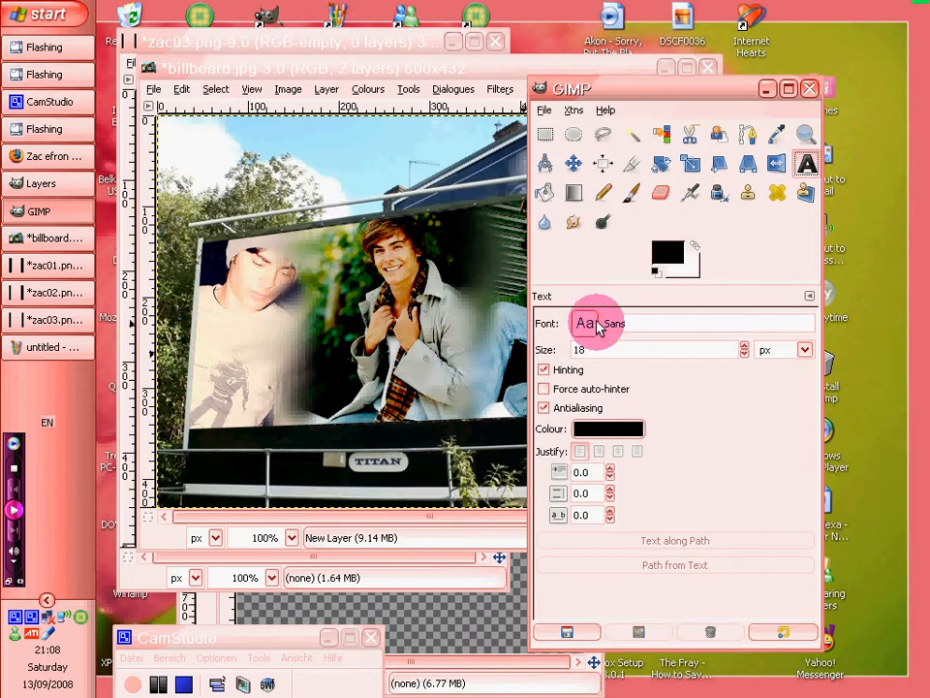
left_click(585, 322)
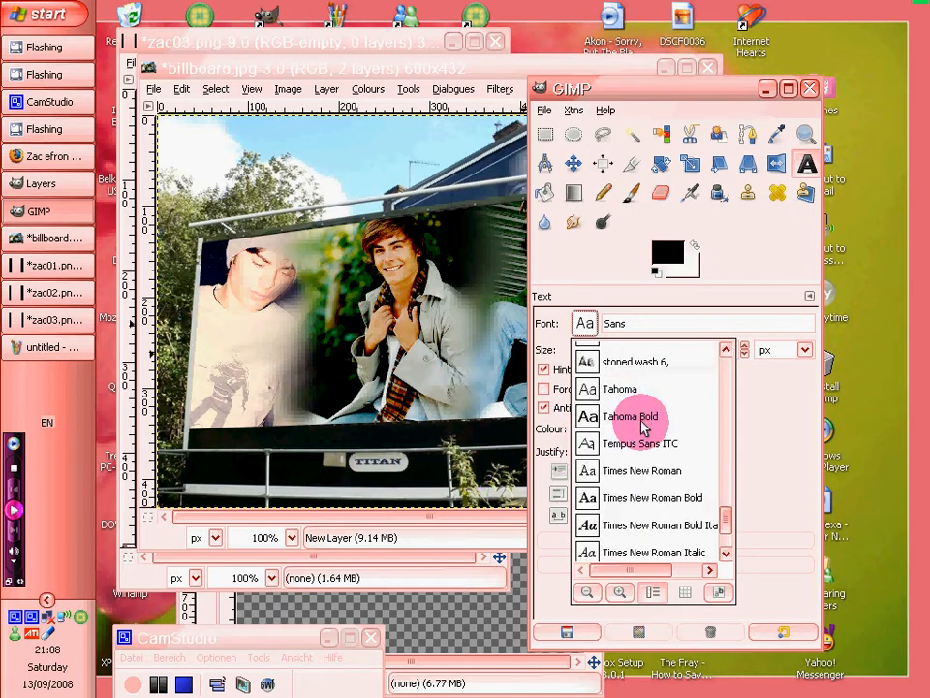
scroll("down", 3)
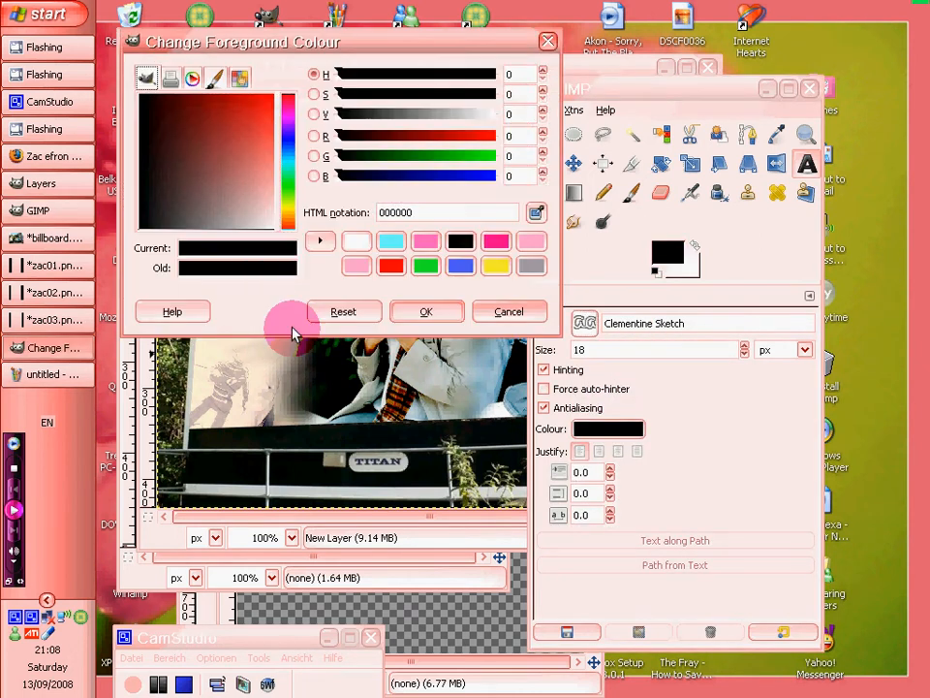
left_click(391, 241)
type("z")
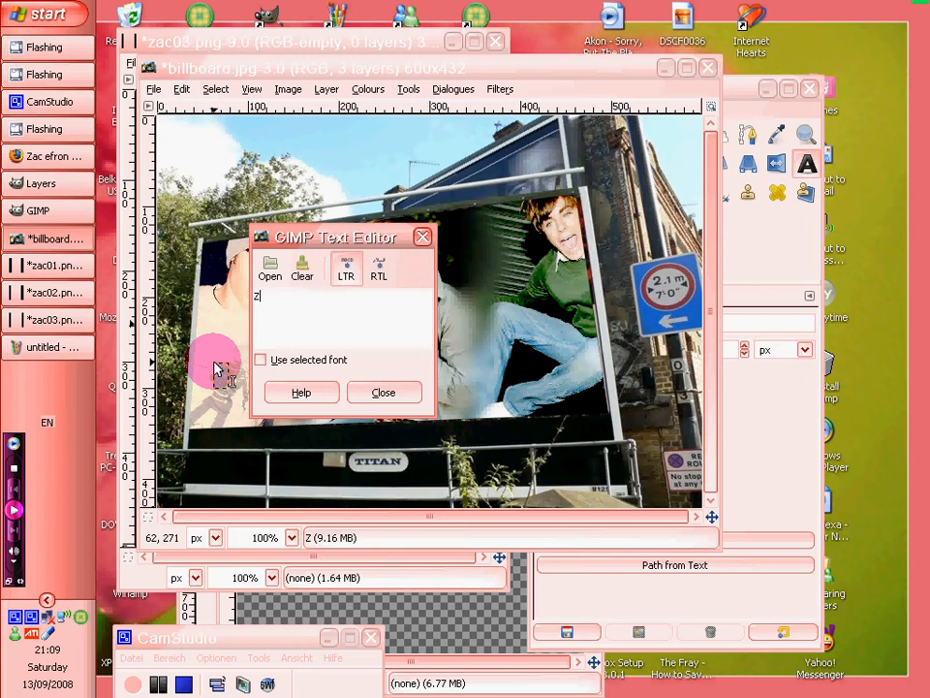
type("ac Efron !")
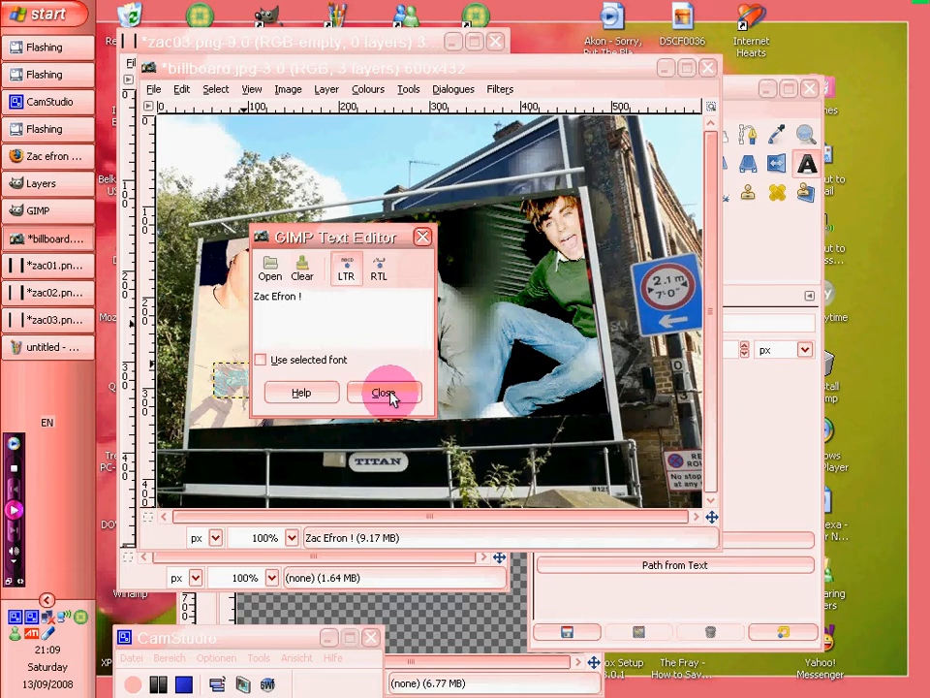
left_click(384, 392)
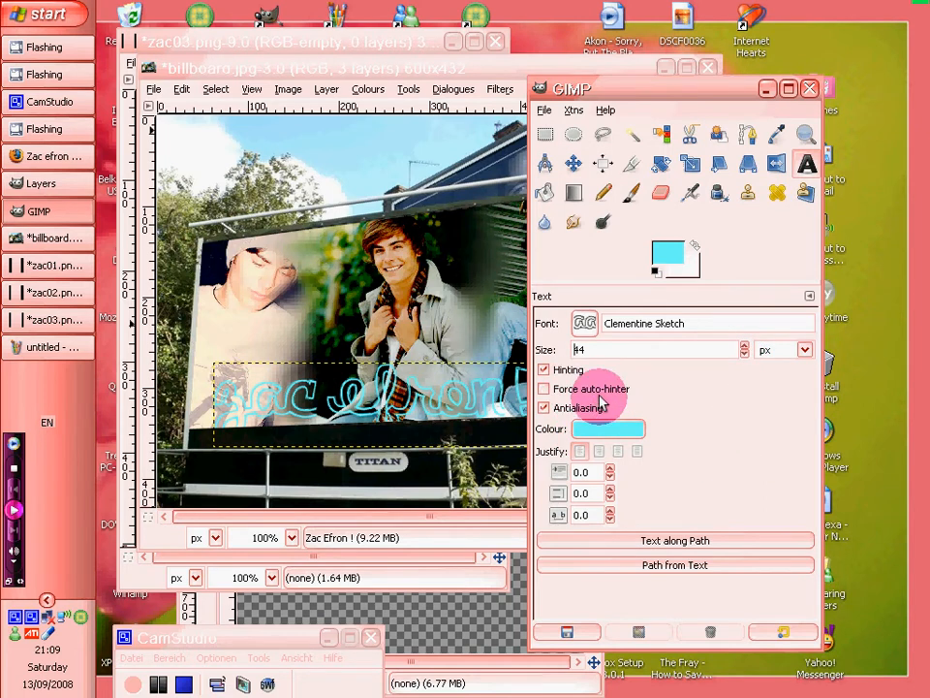
left_click(574, 163)
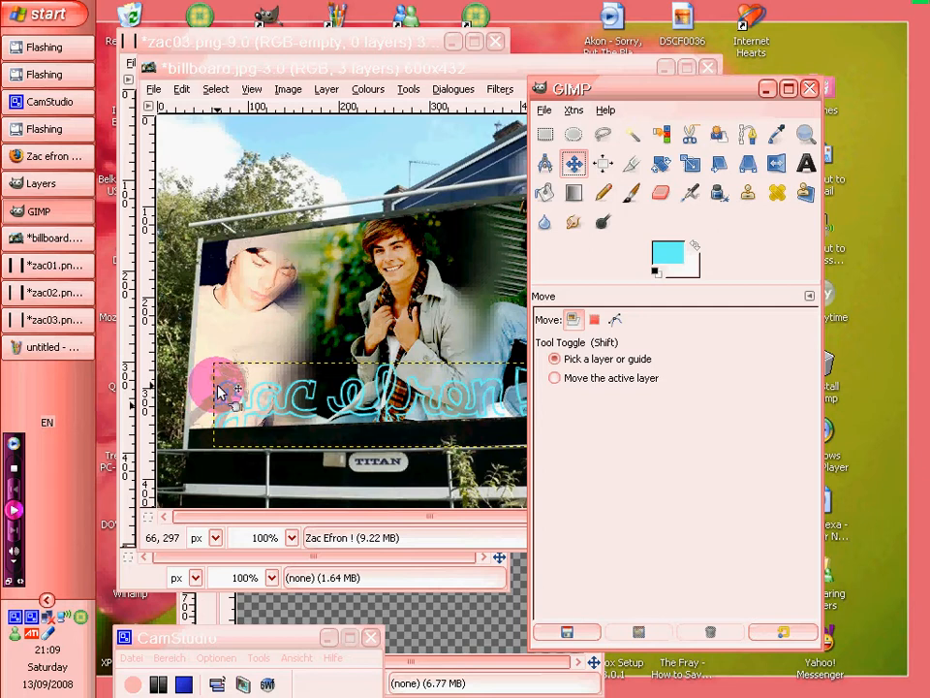
- Drag the caption rightward so it spans the lower edge of all three portraits
left_click_drag(218, 388, 247, 402)
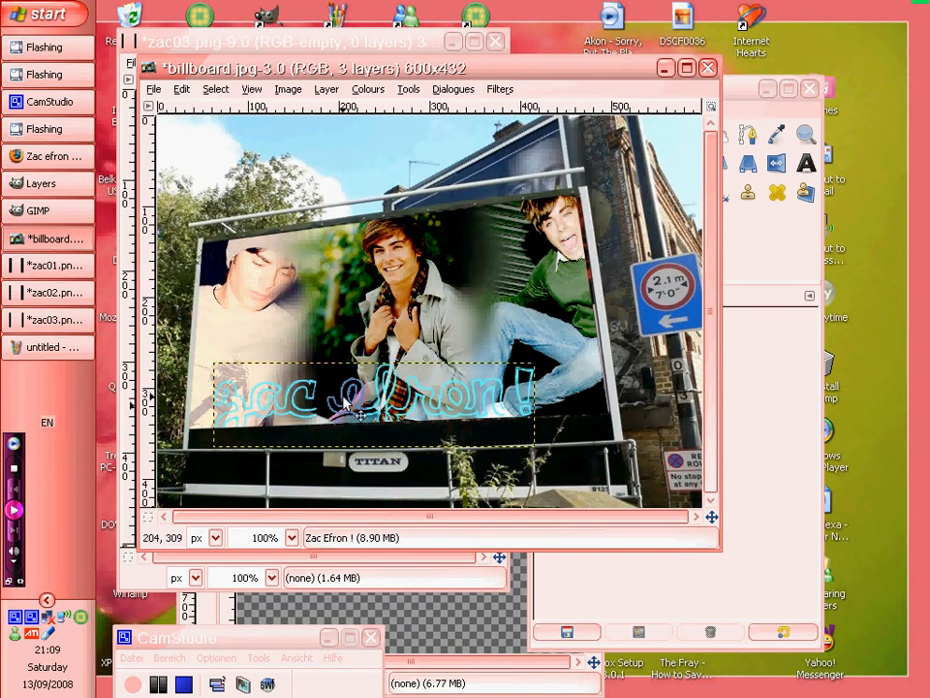
mouse_move(480, 390)
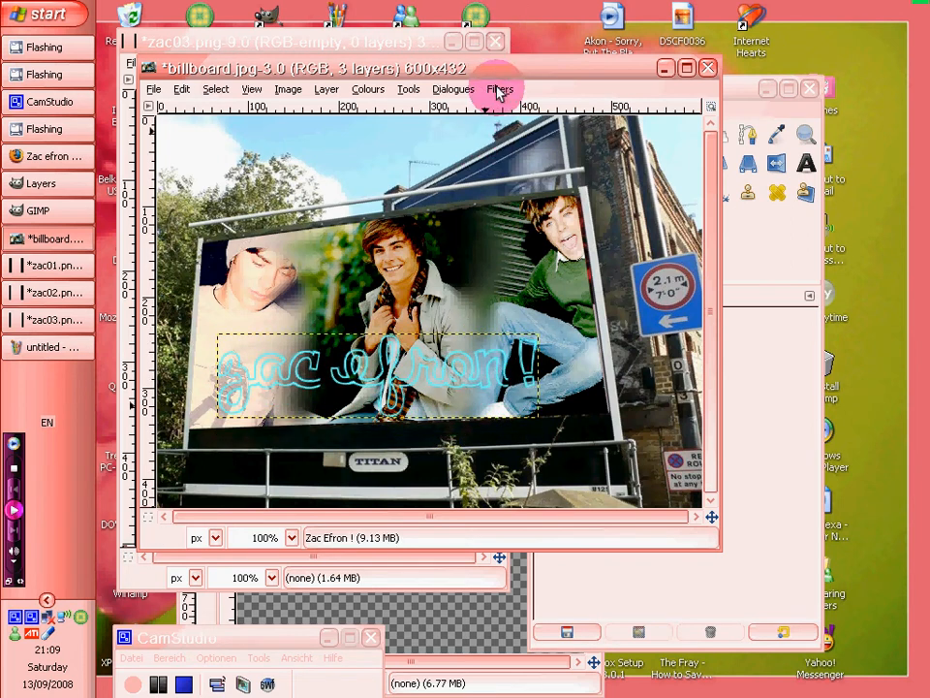
- Apply Filters > Decor > Xach-Effect to the caption, then choose Select > None
left_click(500, 88)
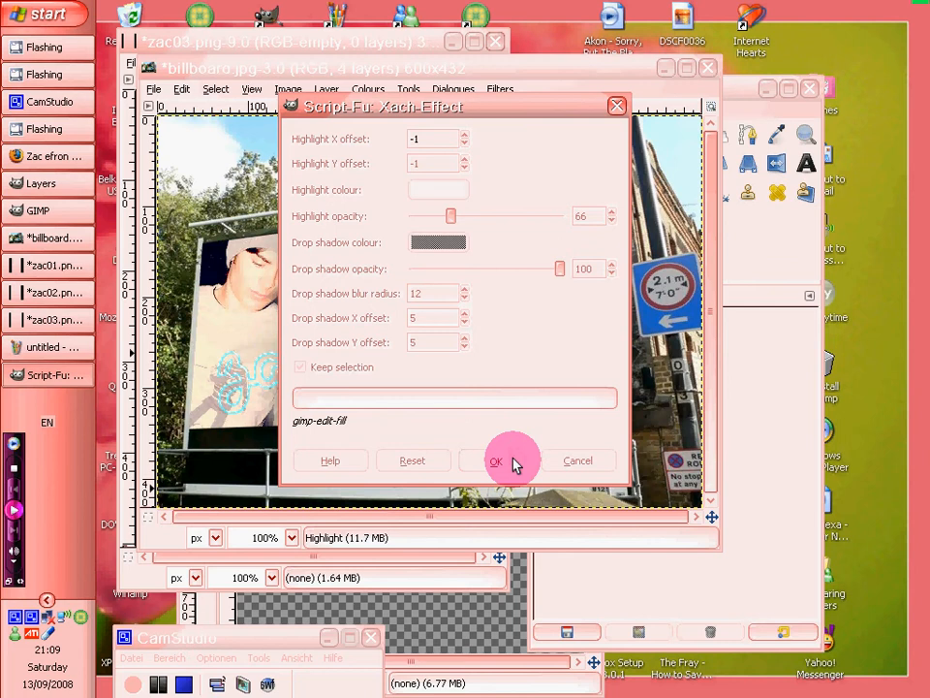
left_click(496, 460)
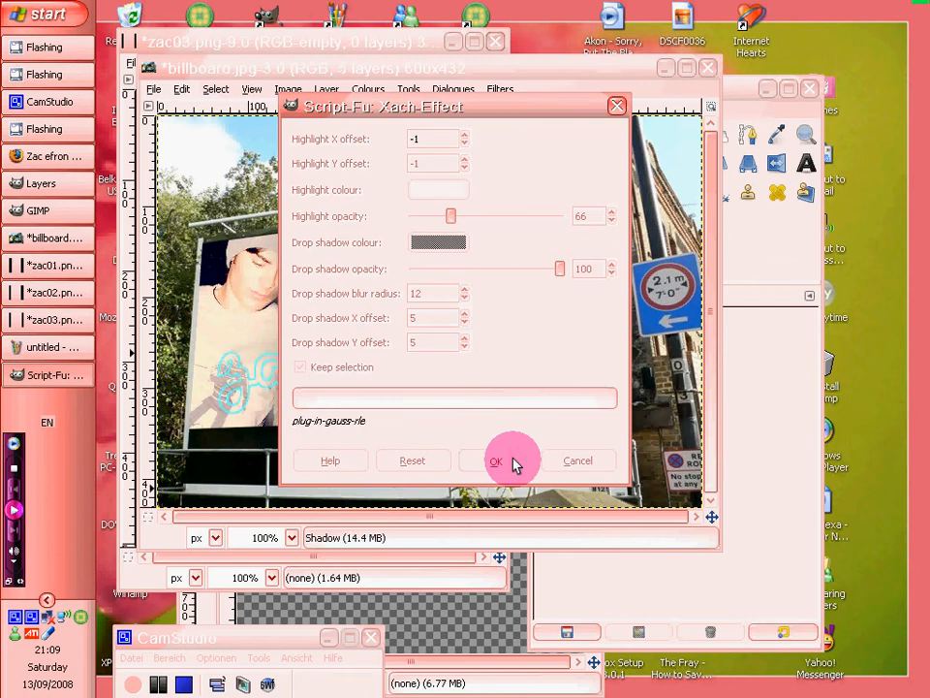
left_click(495, 460)
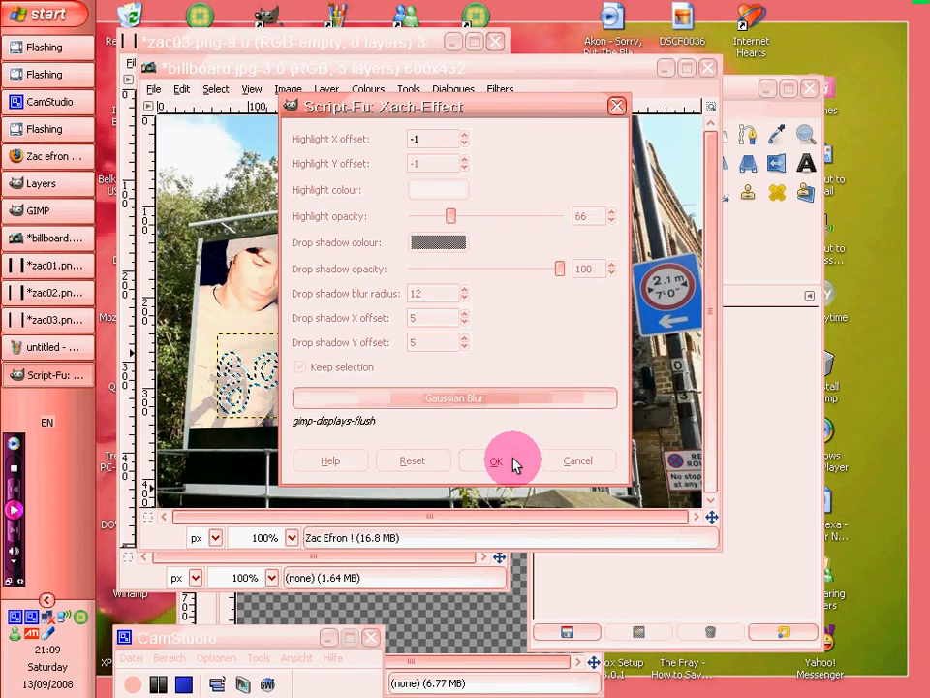
left_click(496, 460)
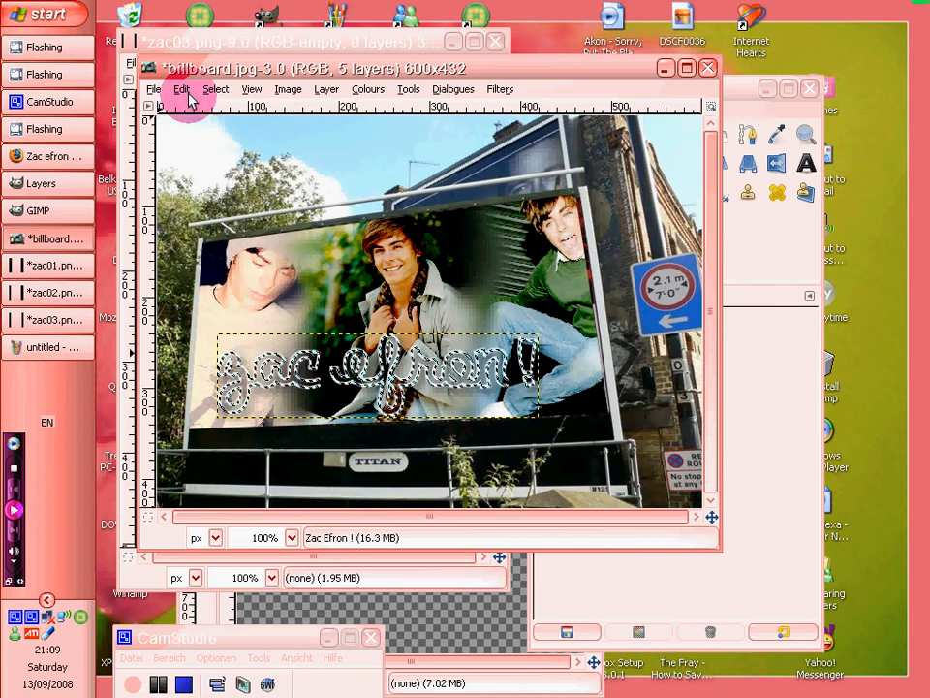
left_click(215, 88)
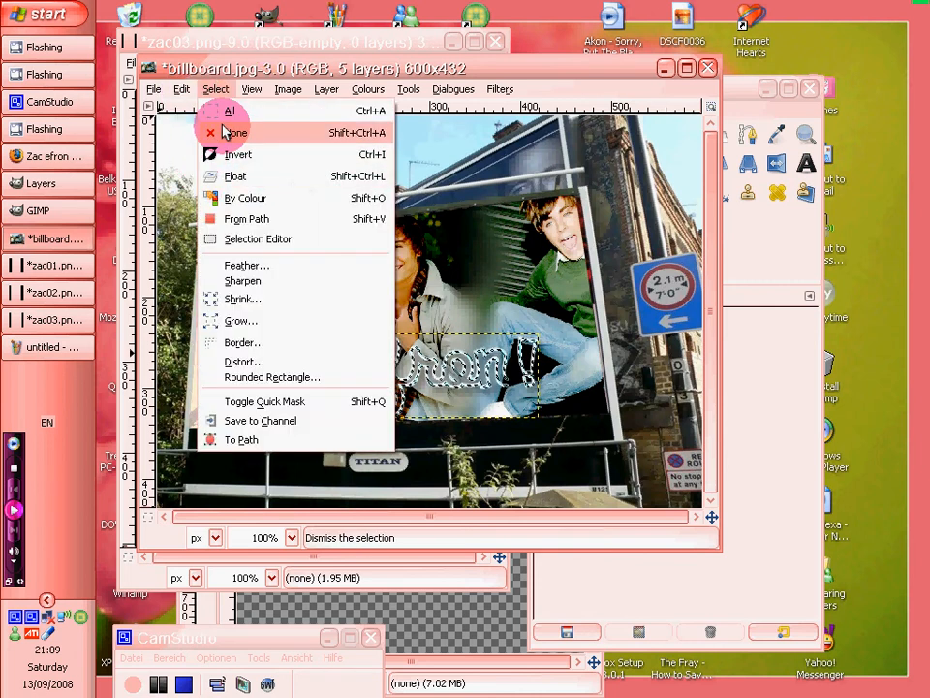
left_click(236, 132)
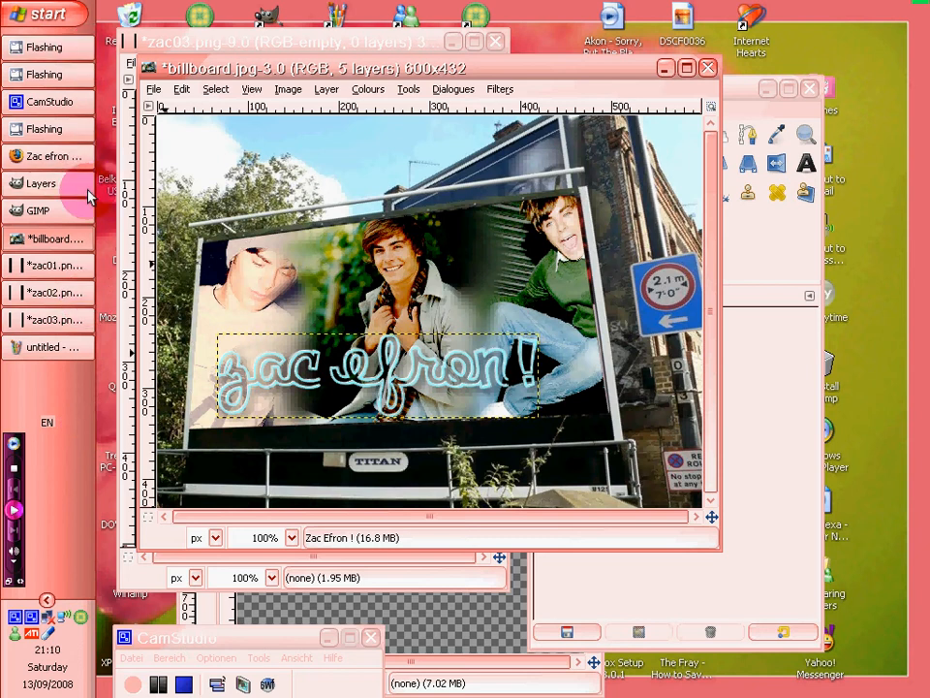
- Flatten the five billboard layers into one from the Layers dialog's right-click menu
left_click(41, 183)
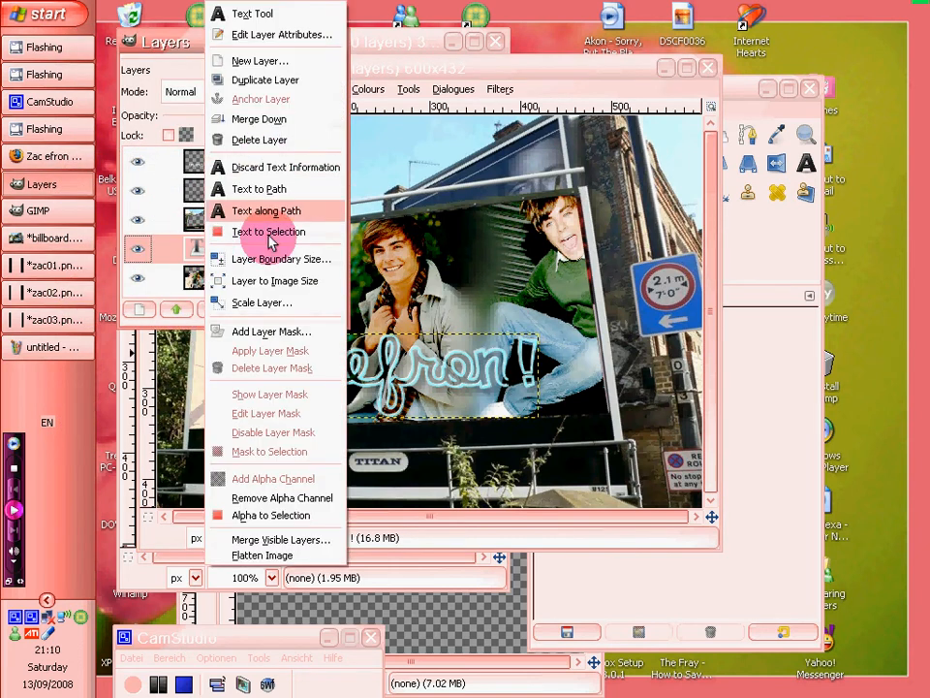
left_click(268, 230)
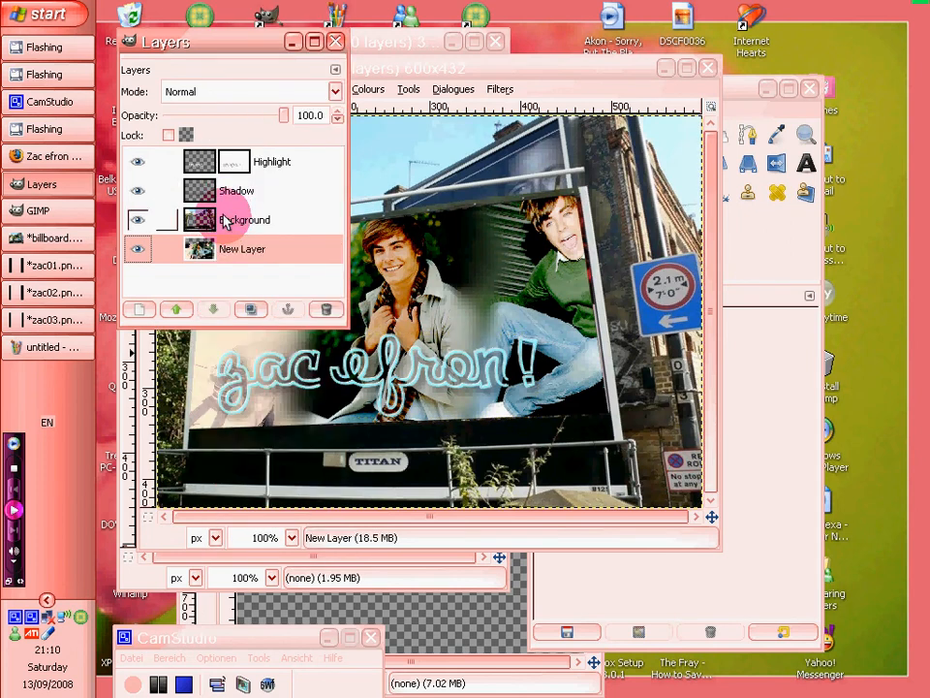
right_click(237, 190)
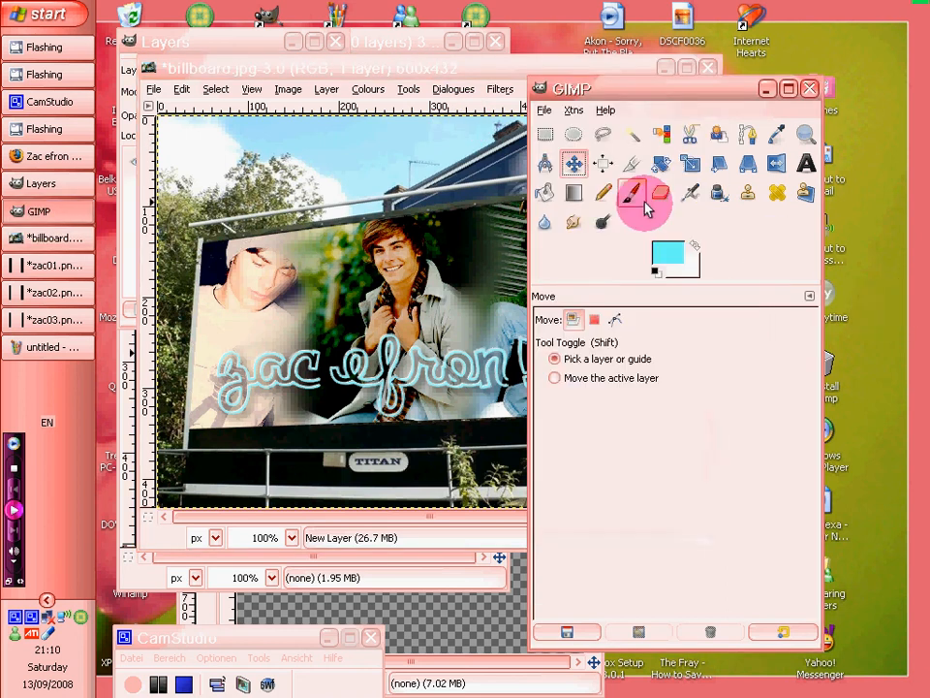
- Stamp a cyan Kiss_Brush_Pack lips mark on the billboard's upper right with the Paintbrush
left_click(631, 191)
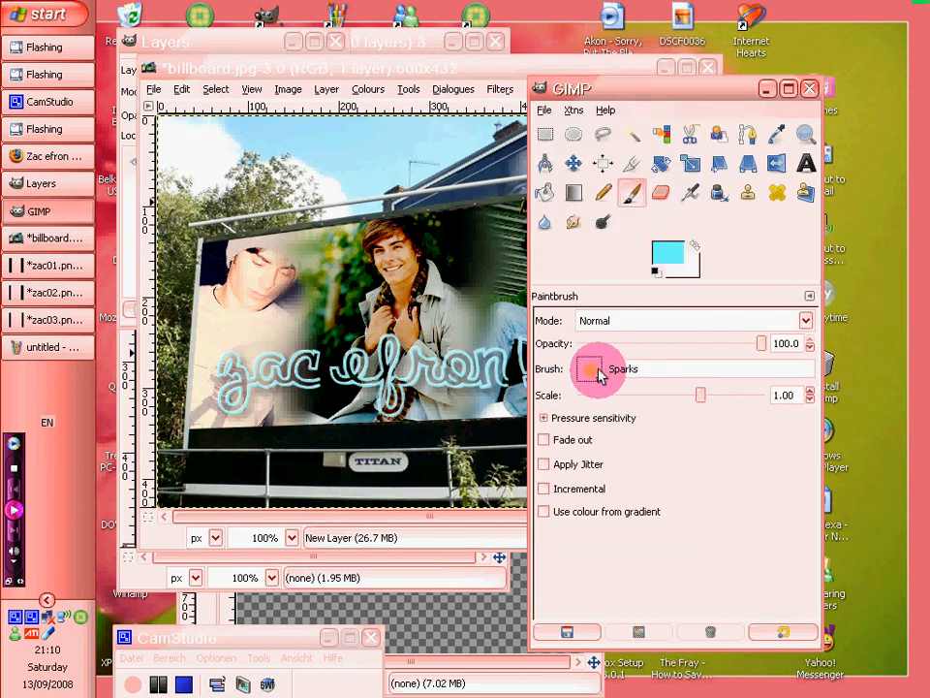
left_click(589, 369)
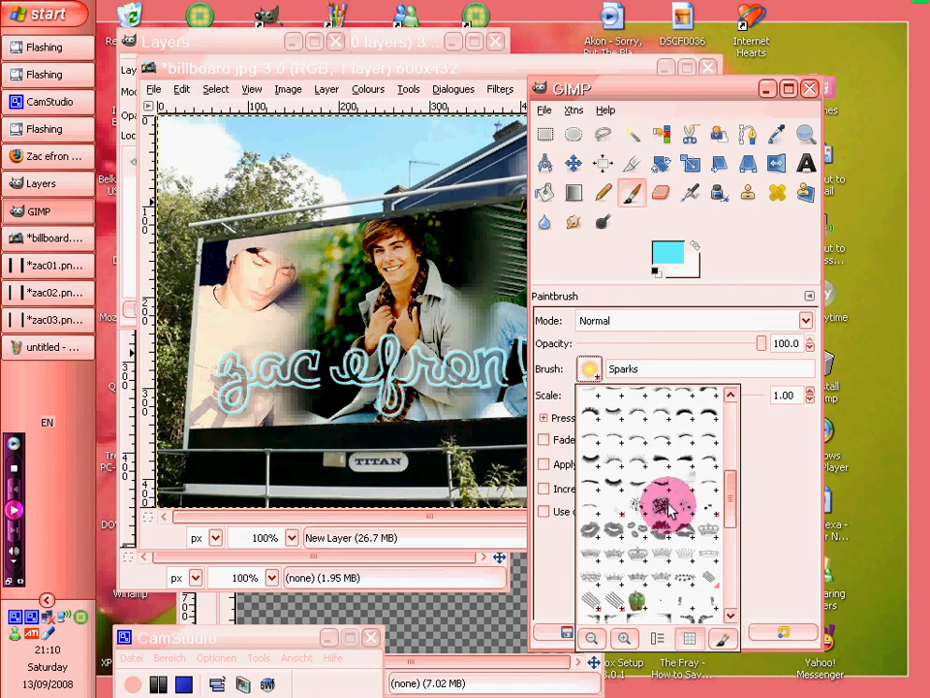
left_click(642, 503)
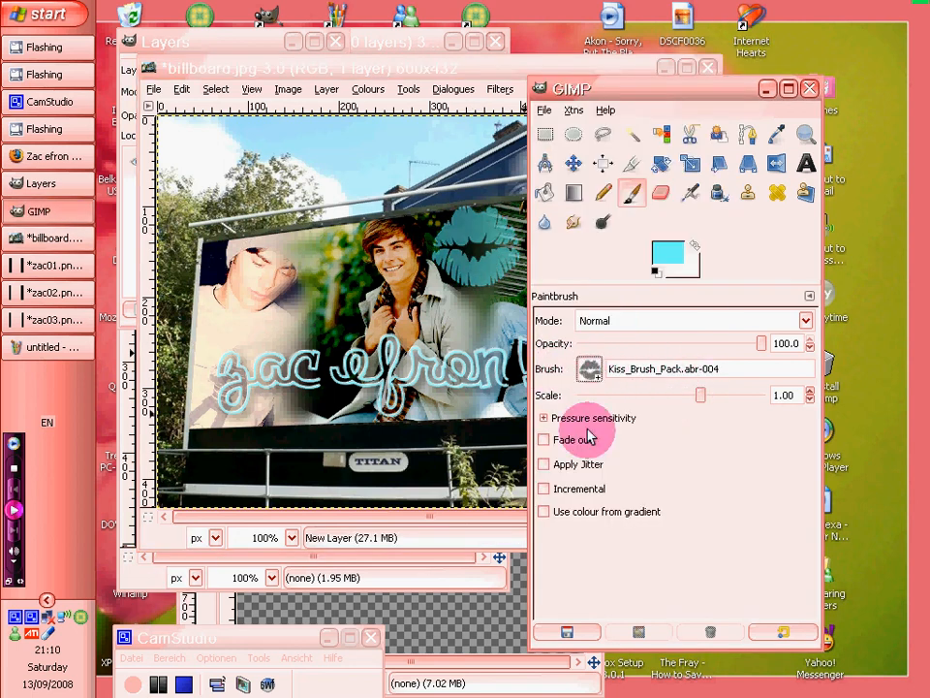
left_click(590, 369)
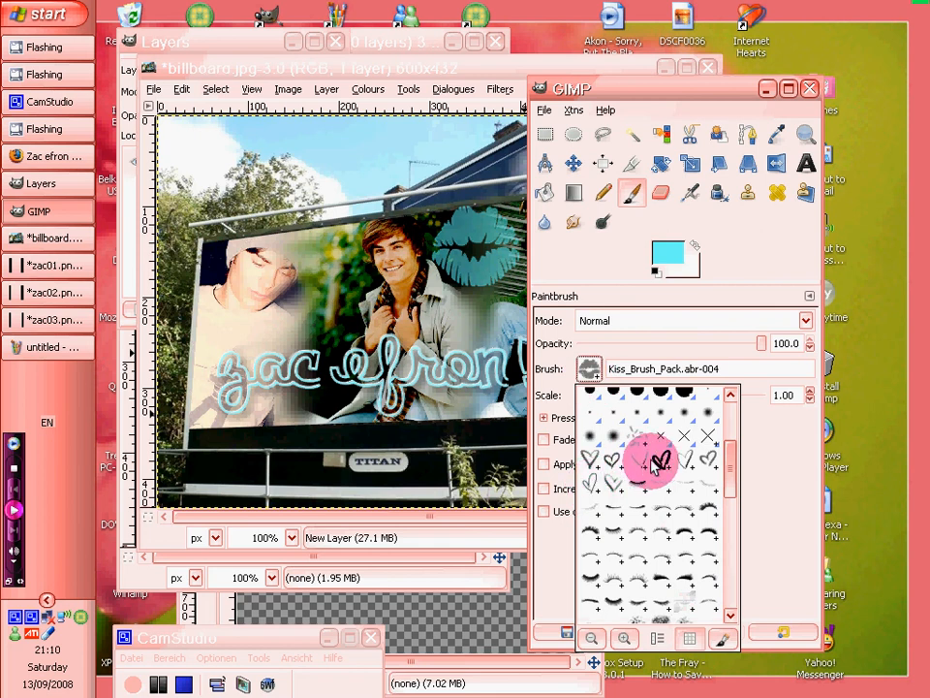